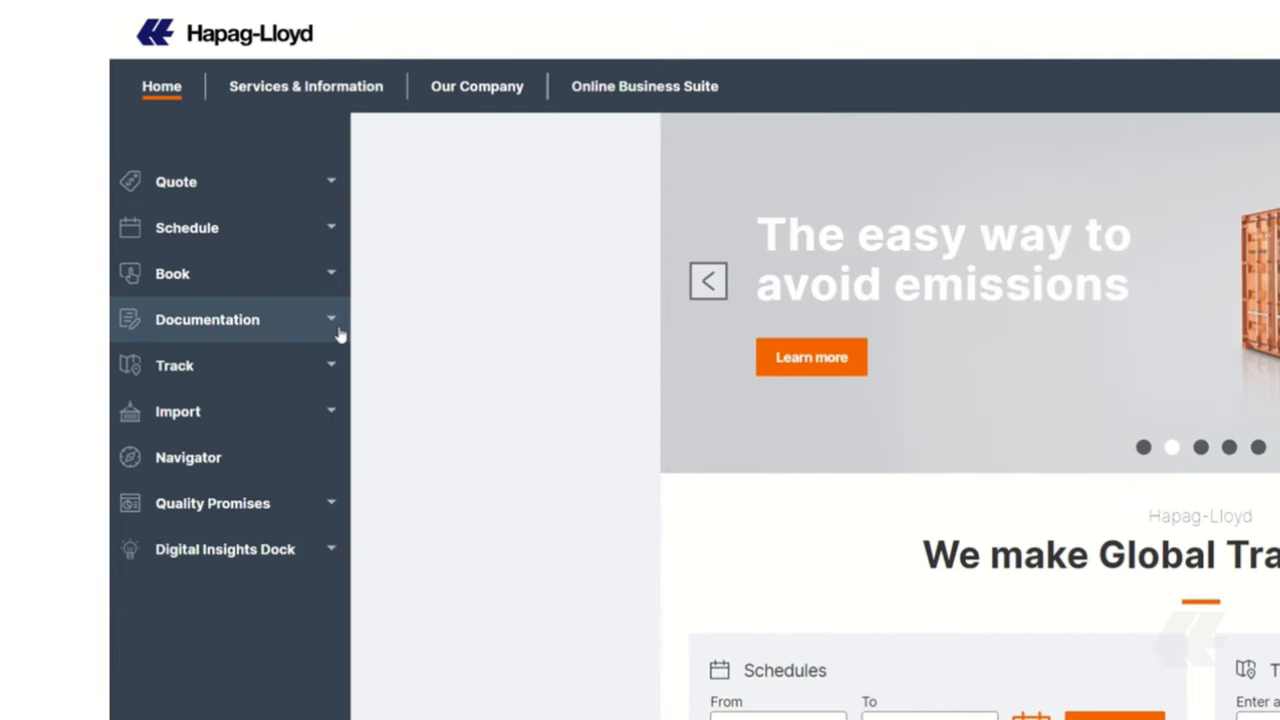
# Launch BL Draft Approval from the Documentation section of the sidebar.
pyautogui.click(208, 320)
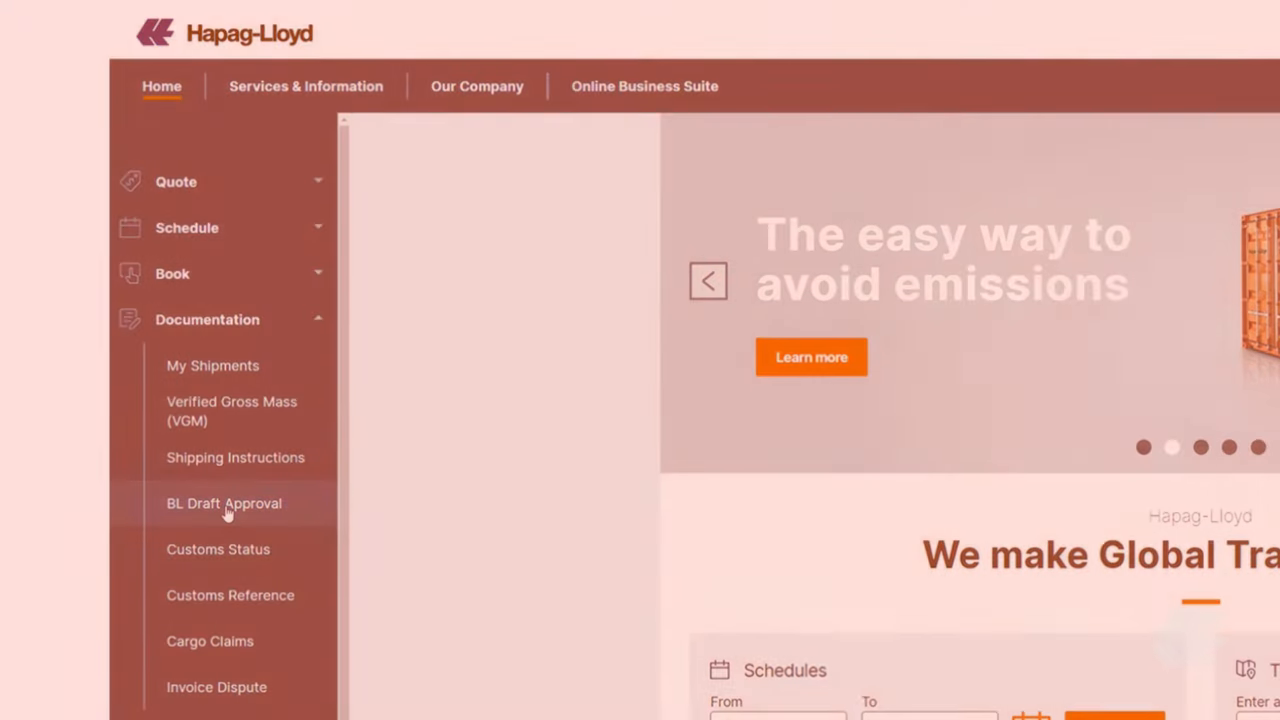
pyautogui.click(224, 504)
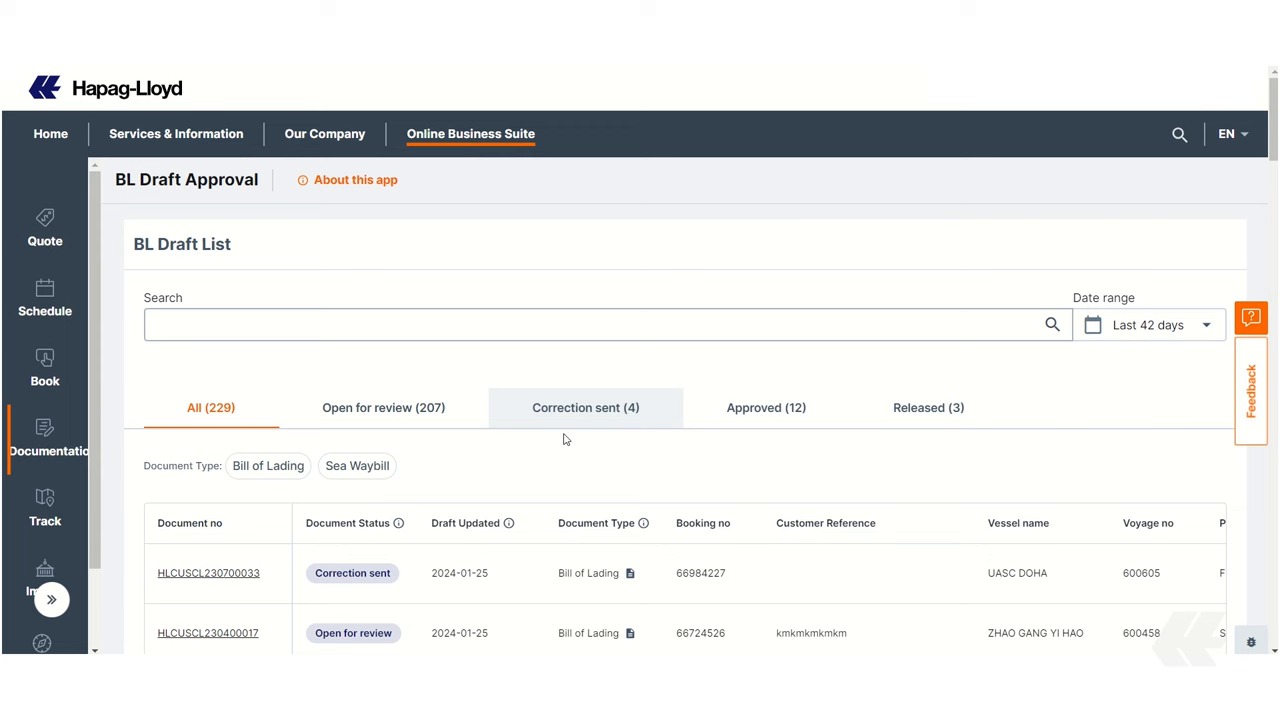
pyautogui.scroll(-3)
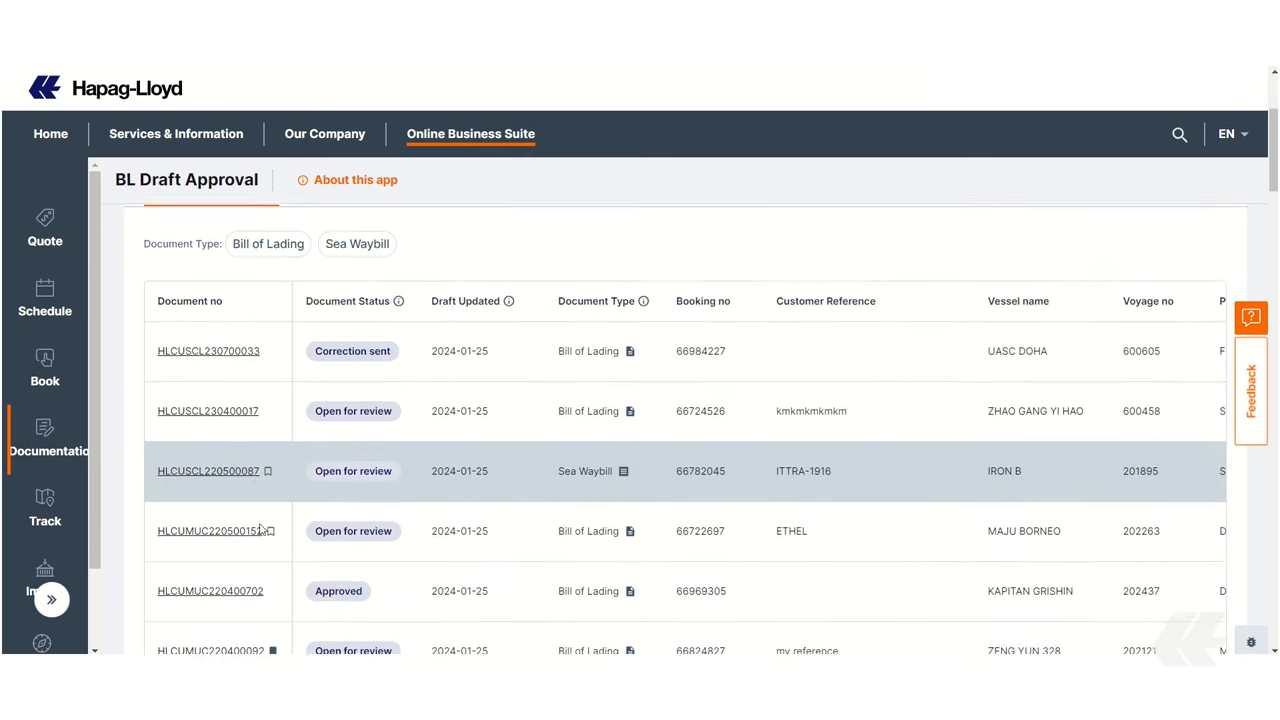
pyautogui.scroll(-3)
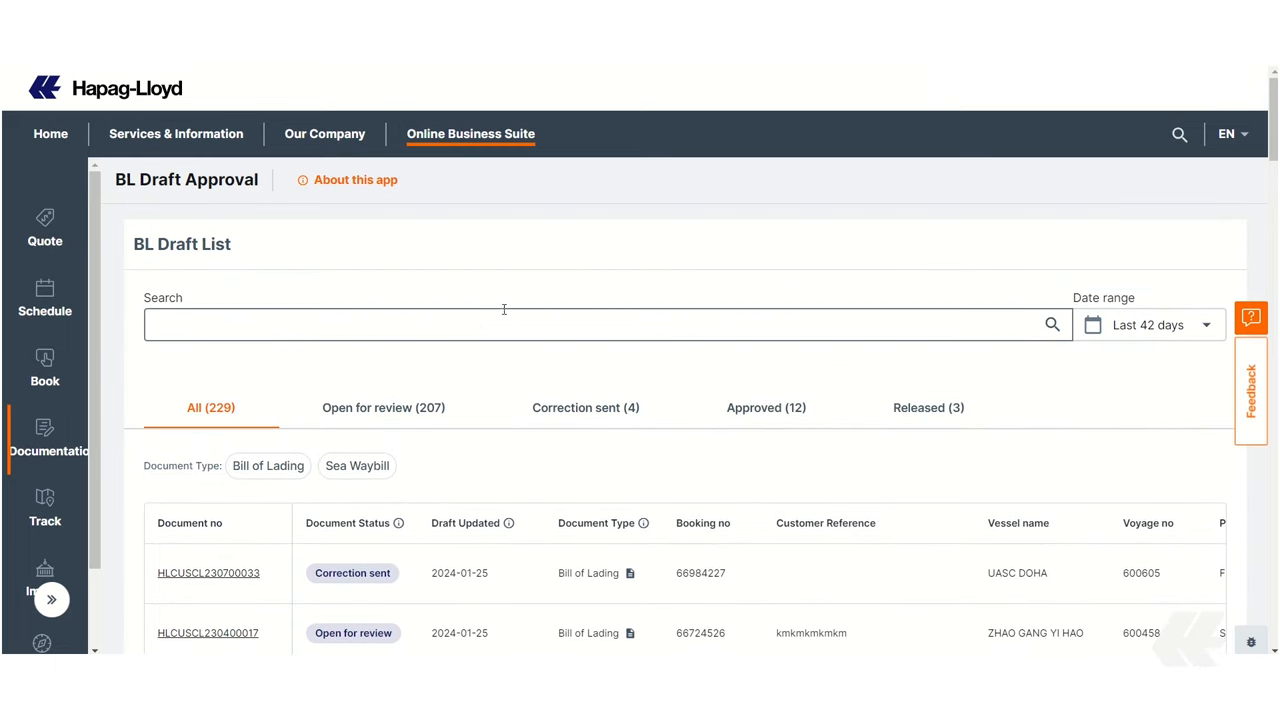
pyautogui.click(504, 324)
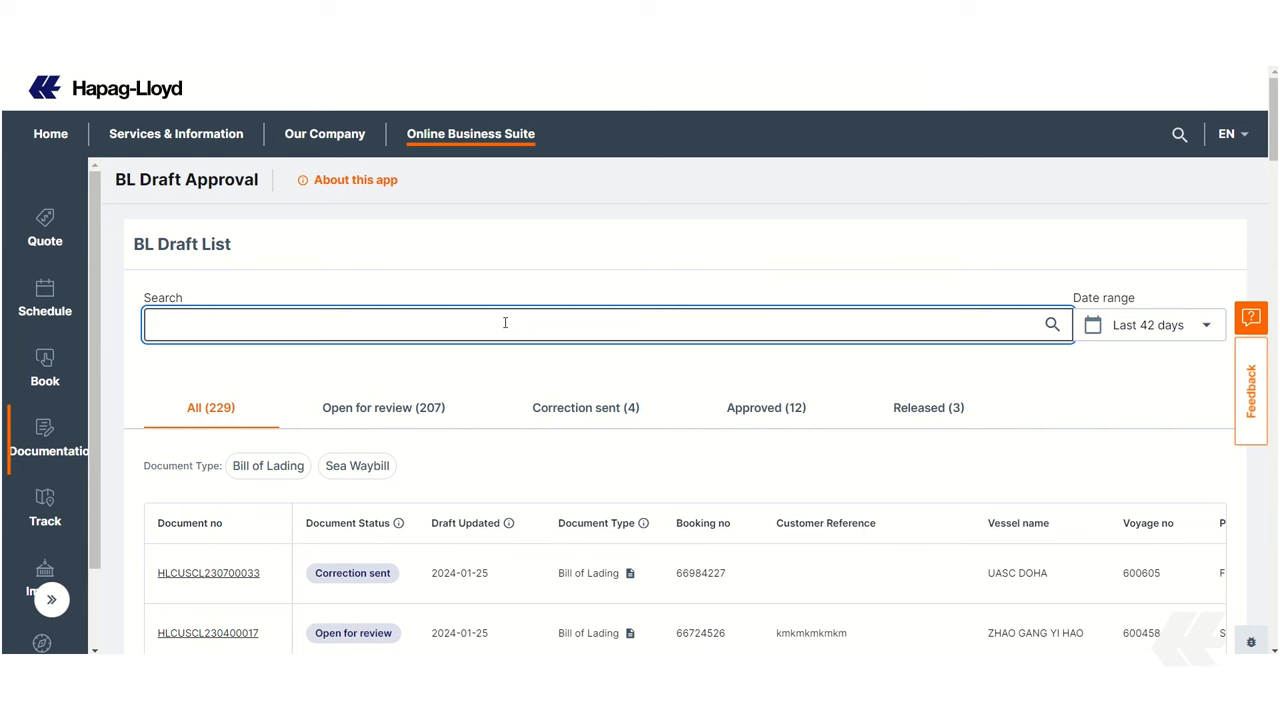
pyautogui.write('0033')
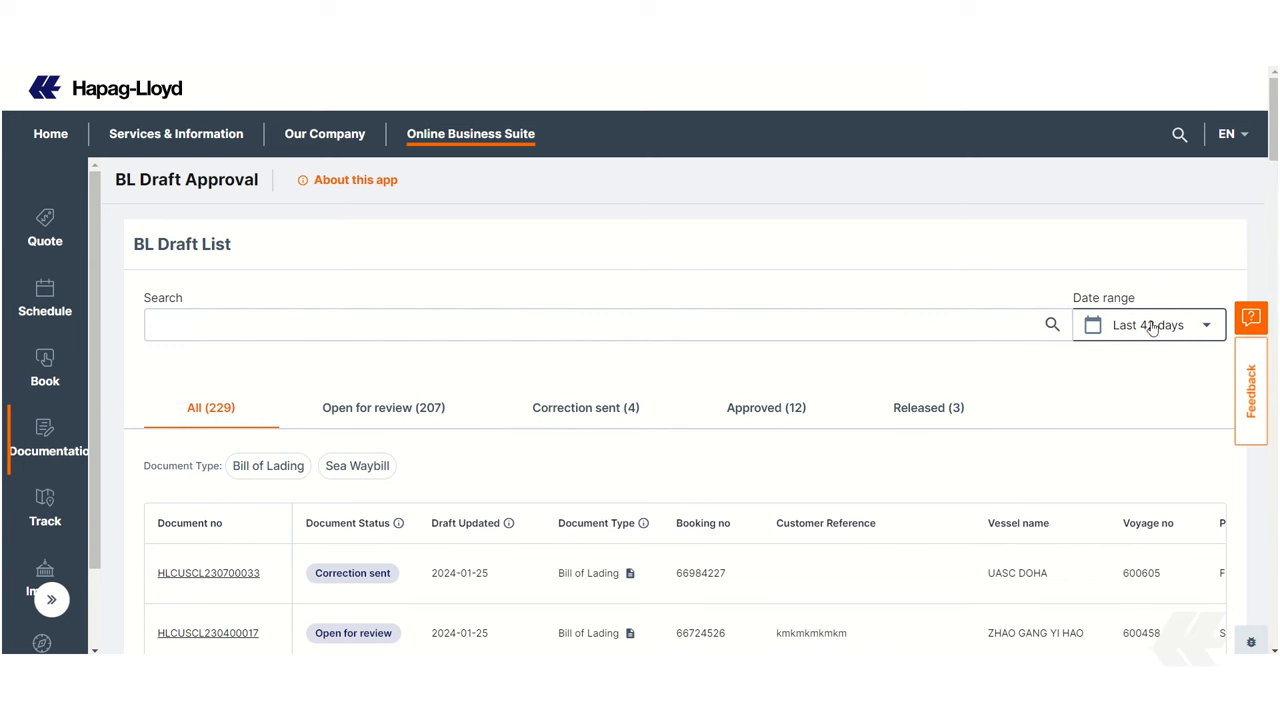
pyautogui.click(1158, 324)
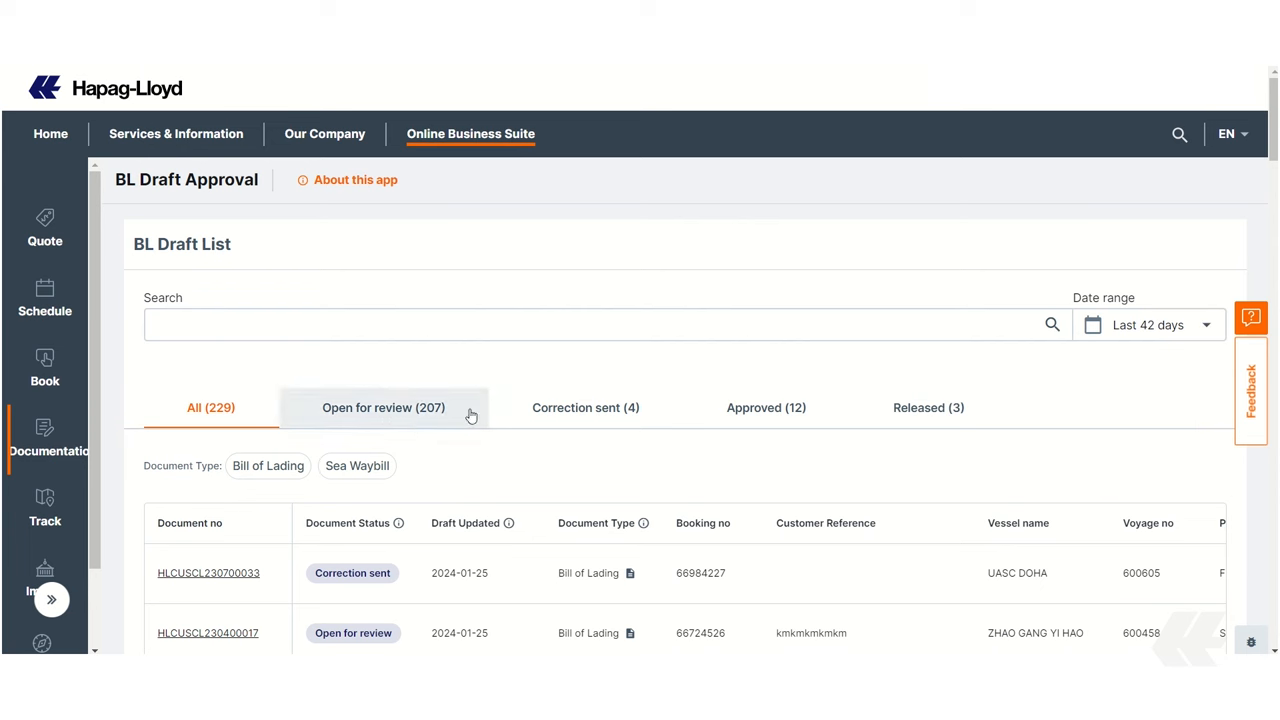
pyautogui.moveTo(440, 414)
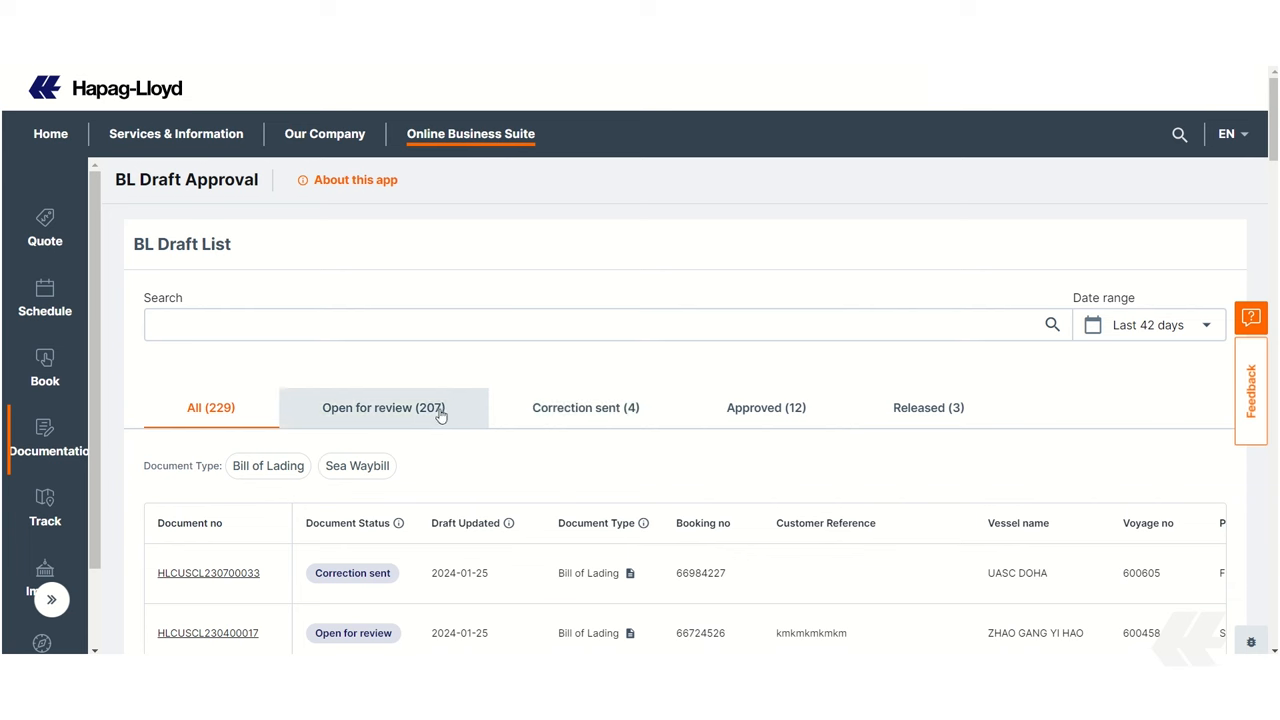
pyautogui.moveTo(528, 420)
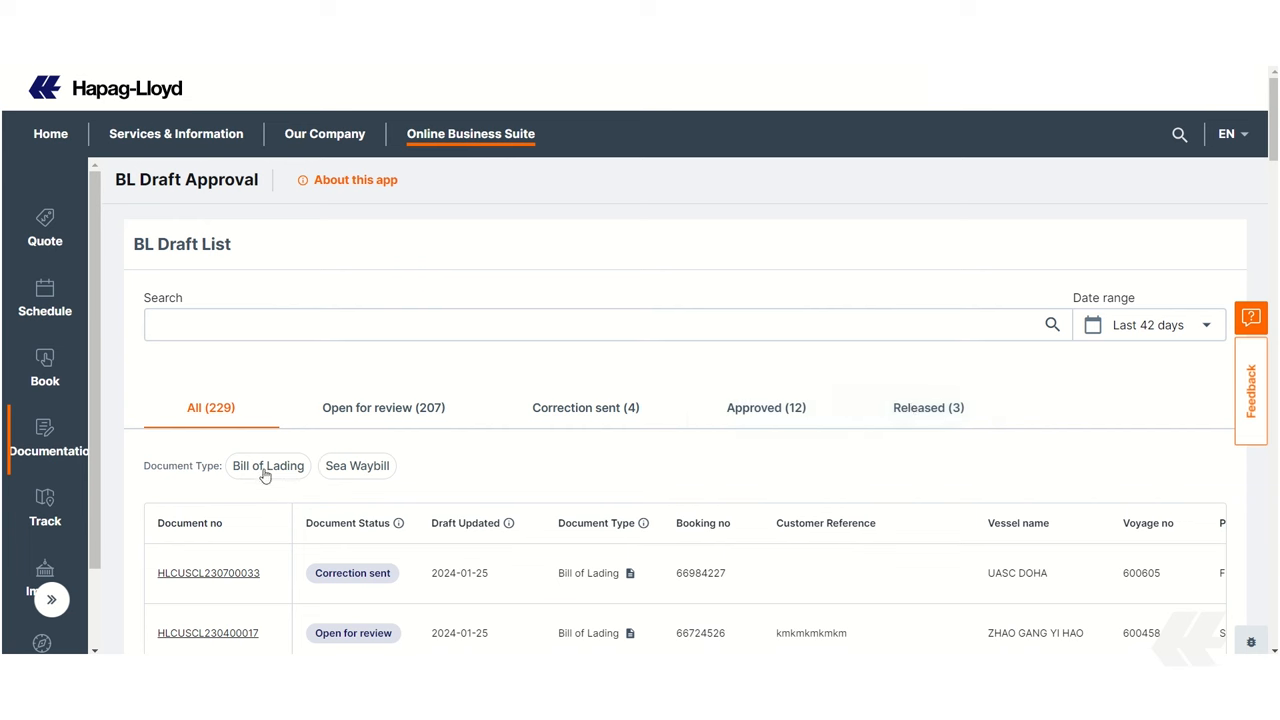
pyautogui.moveTo(350, 480)
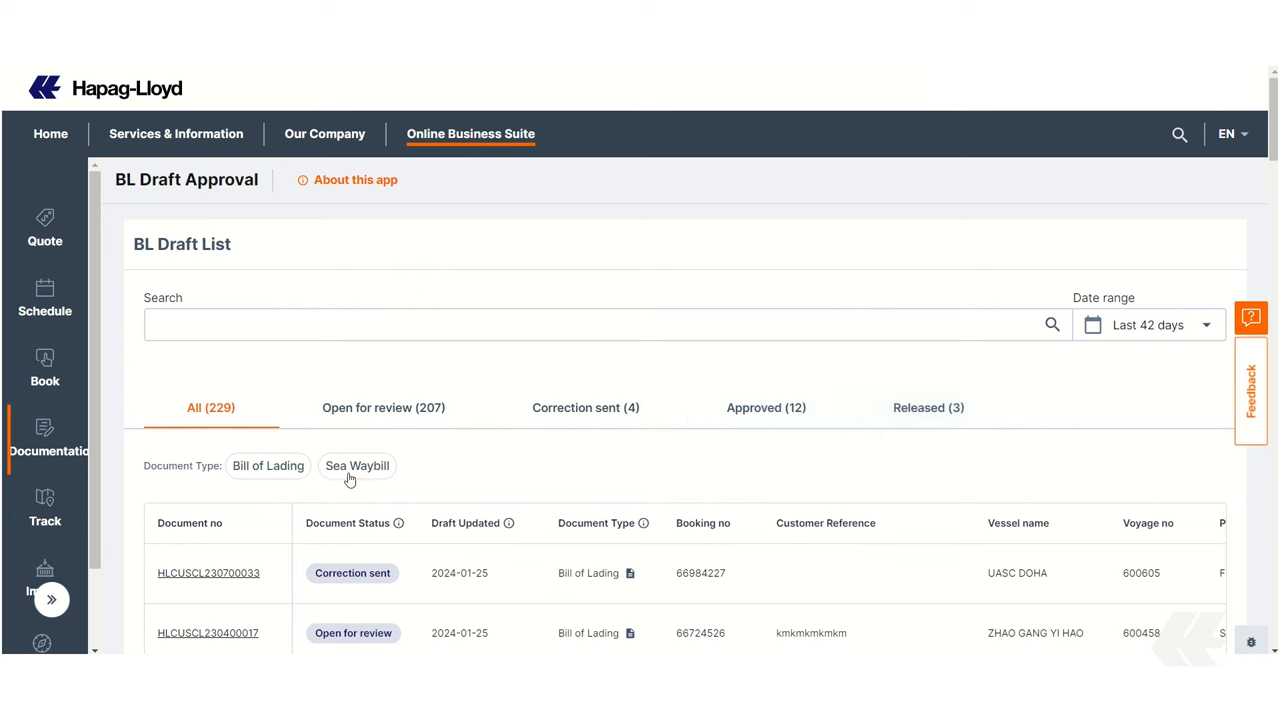
pyautogui.moveTo(248, 560)
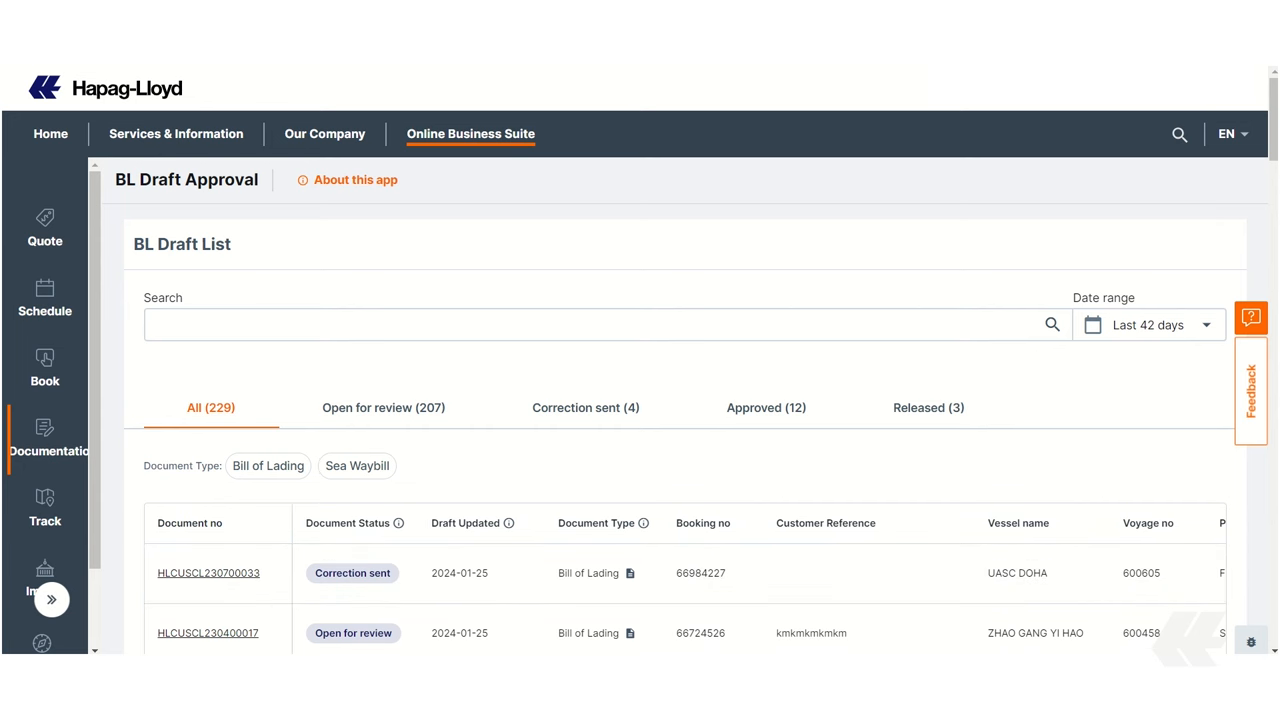
# Search for draft HLCUHAM230904809 and bring up its Bill of Lading for review.
pyautogui.write('HLCUHAM230904809')
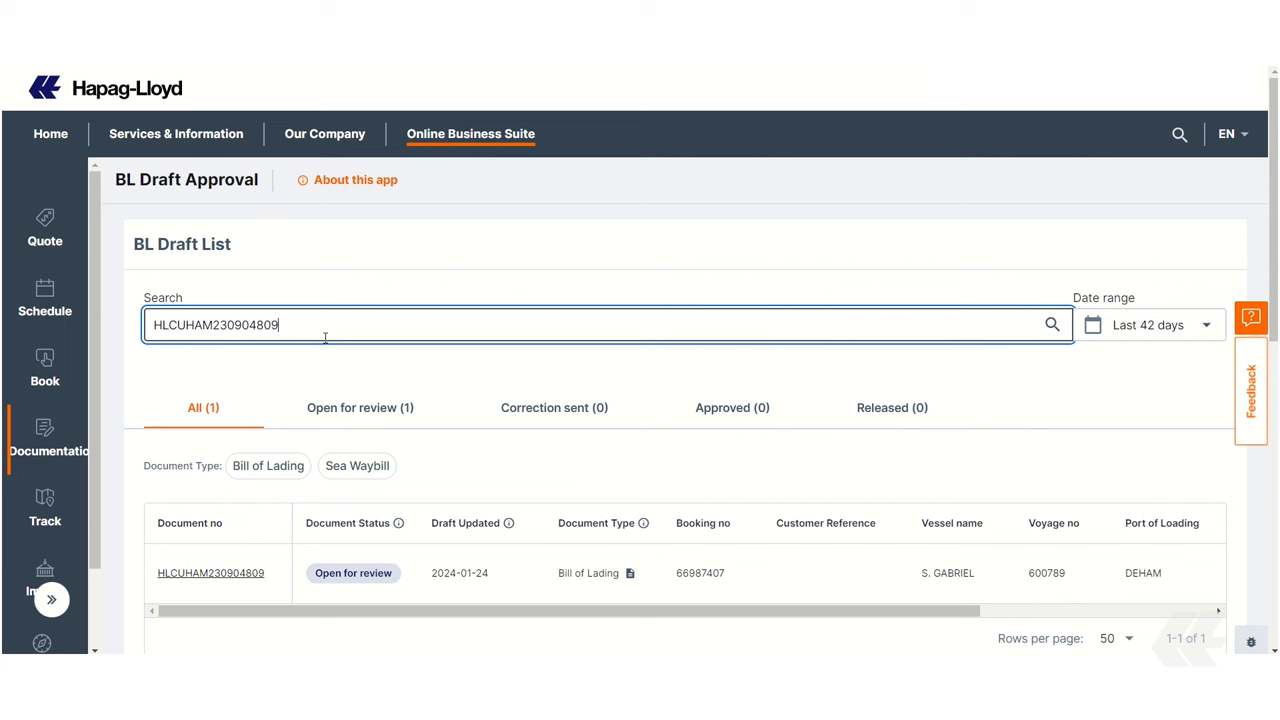
pyautogui.click(210, 572)
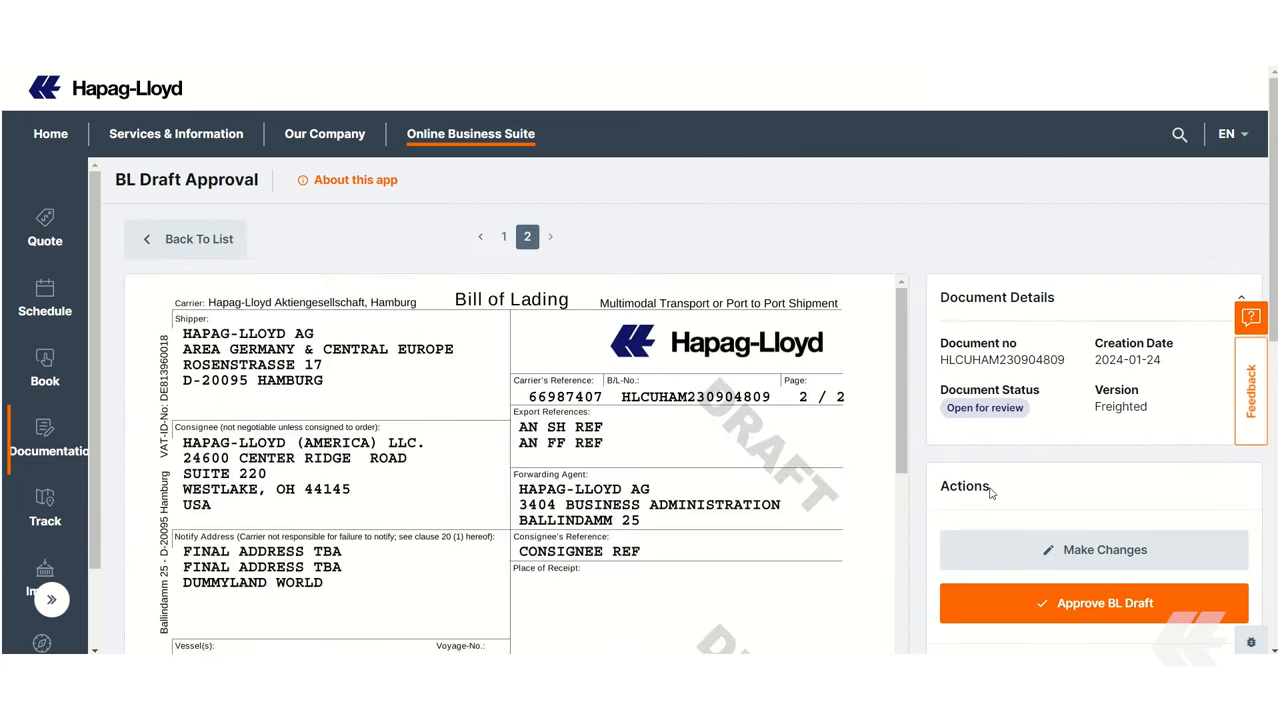
pyautogui.moveTo(988, 548)
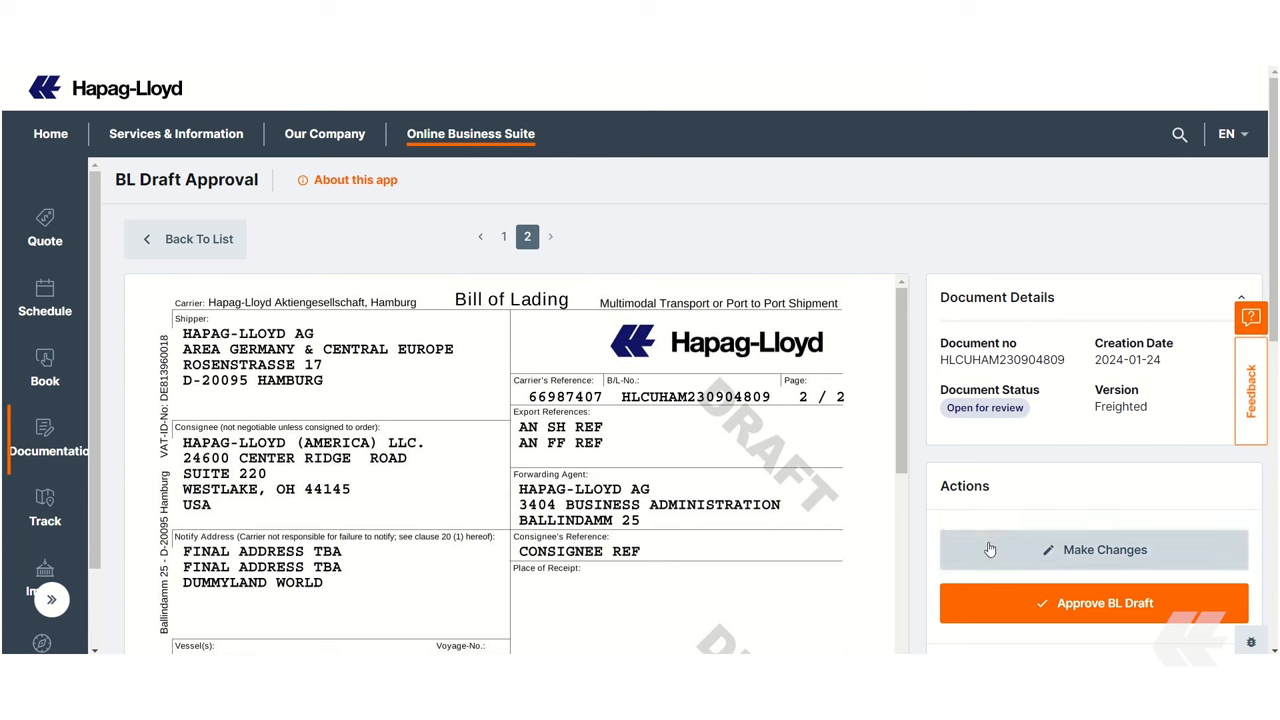
pyautogui.moveTo(1008, 552)
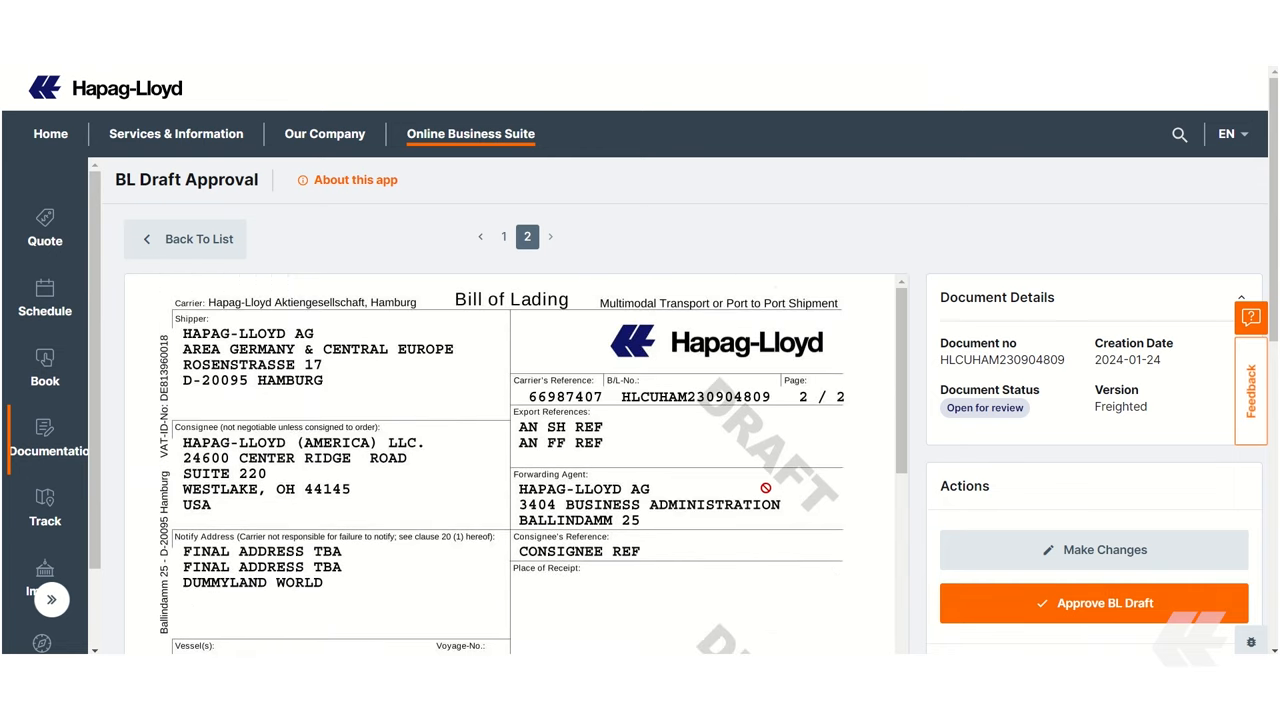
# Start Make Changes on the draft and review the shipper address entry.
pyautogui.click(1096, 548)
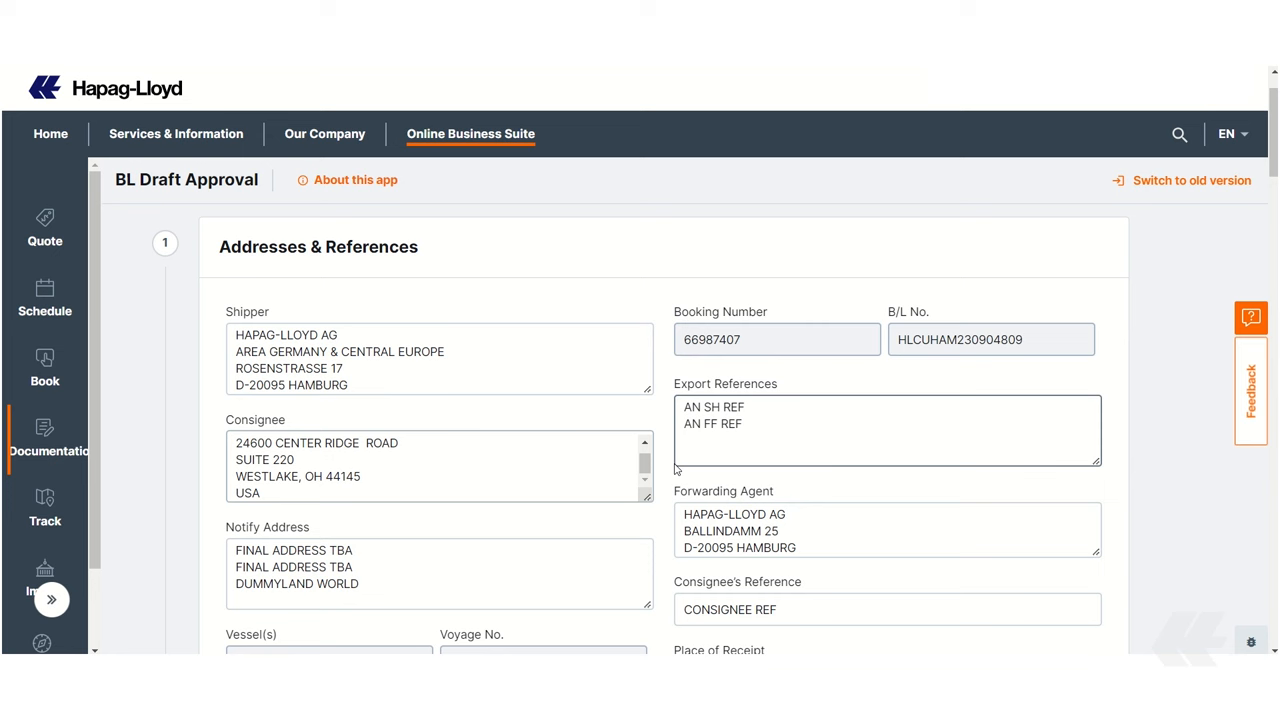
pyautogui.scroll(-3)
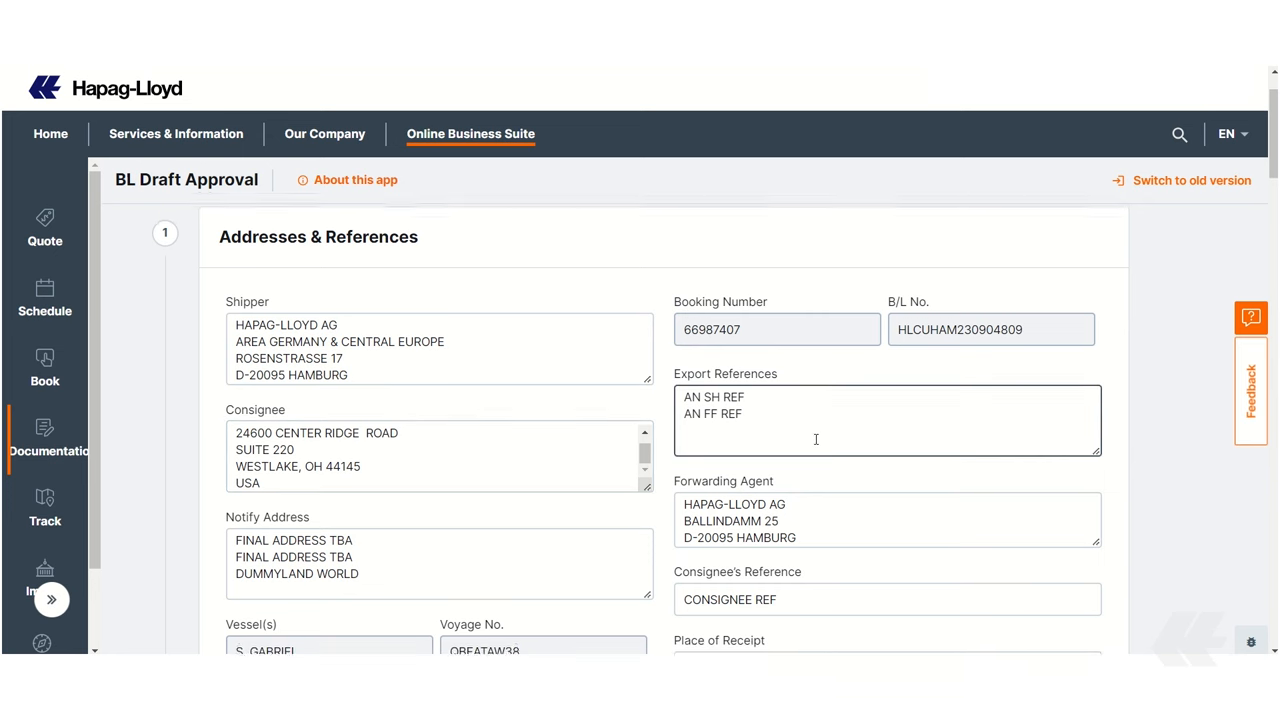
pyautogui.scroll(-3)
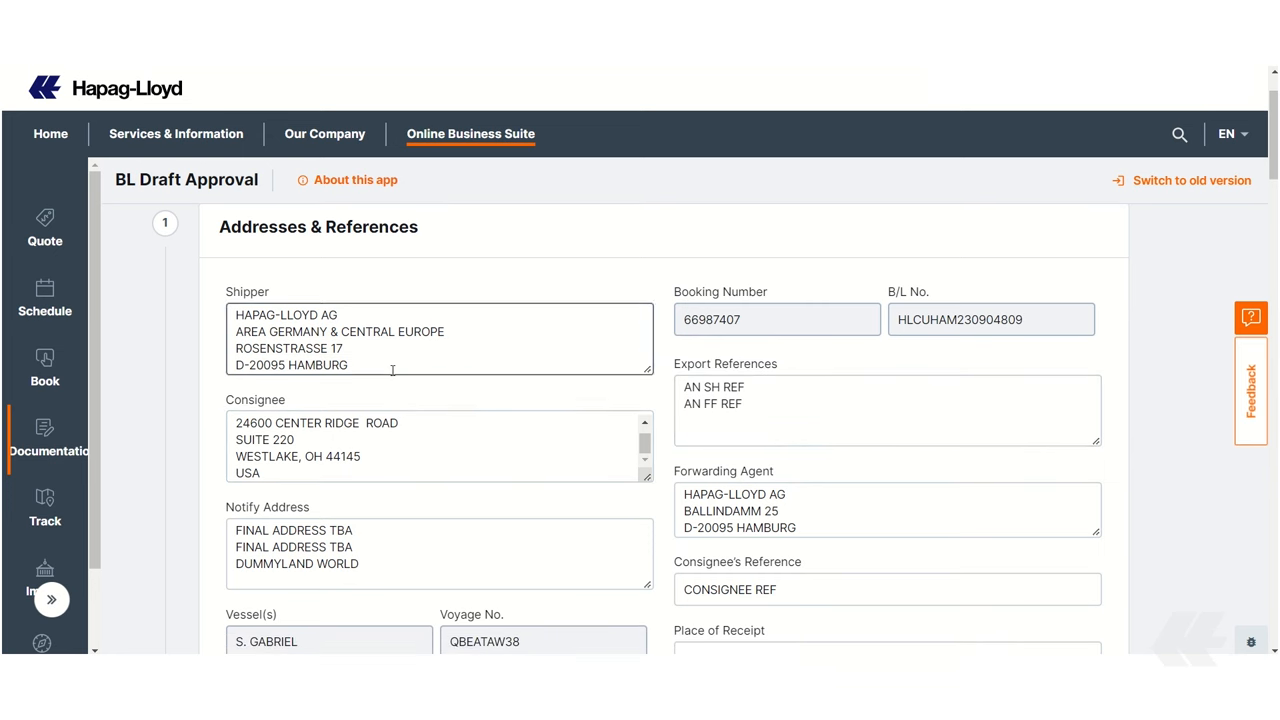
pyautogui.click(392, 368)
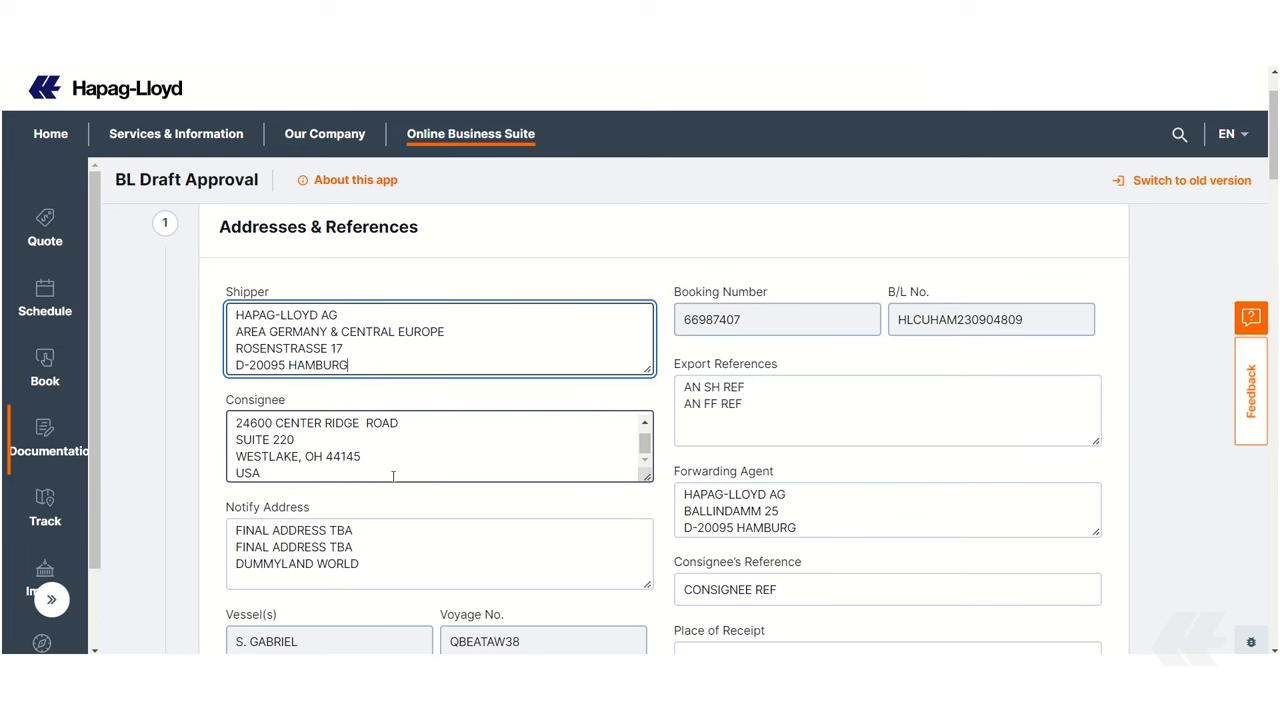
# Change the Port of Loading to read HAMBURG, GERMANY.
pyautogui.scroll(-3)
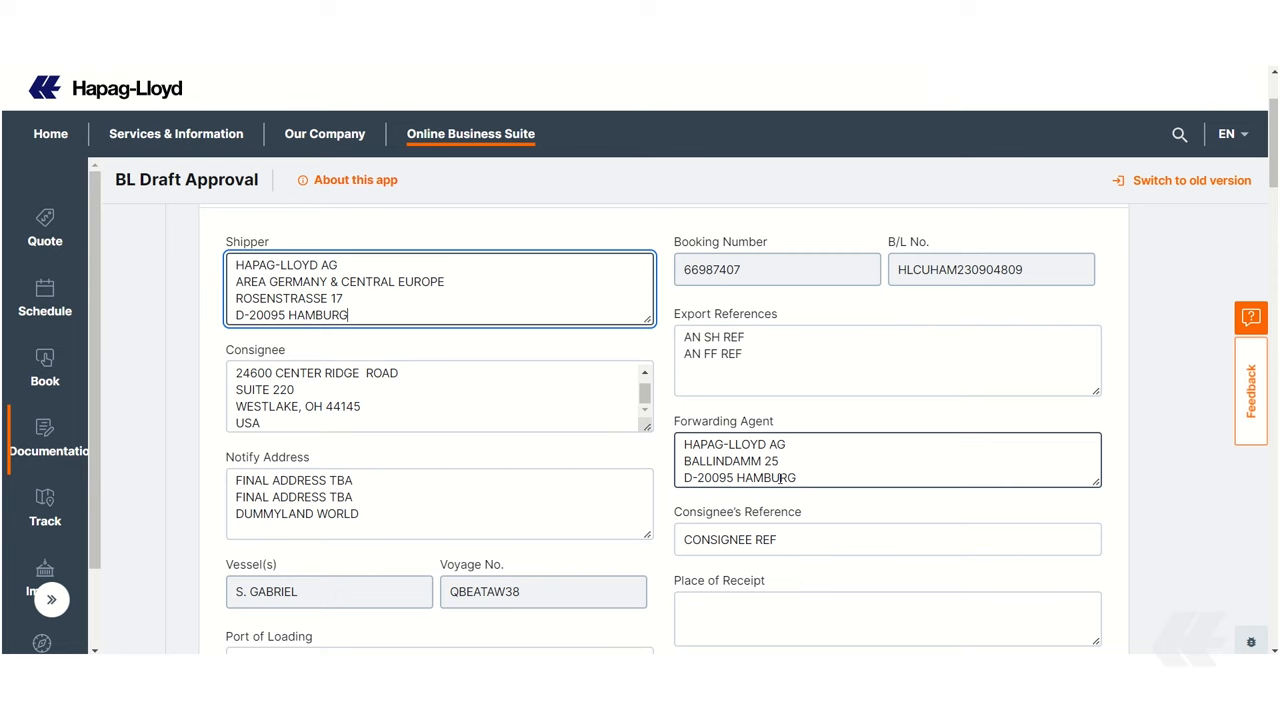
pyautogui.scroll(-3)
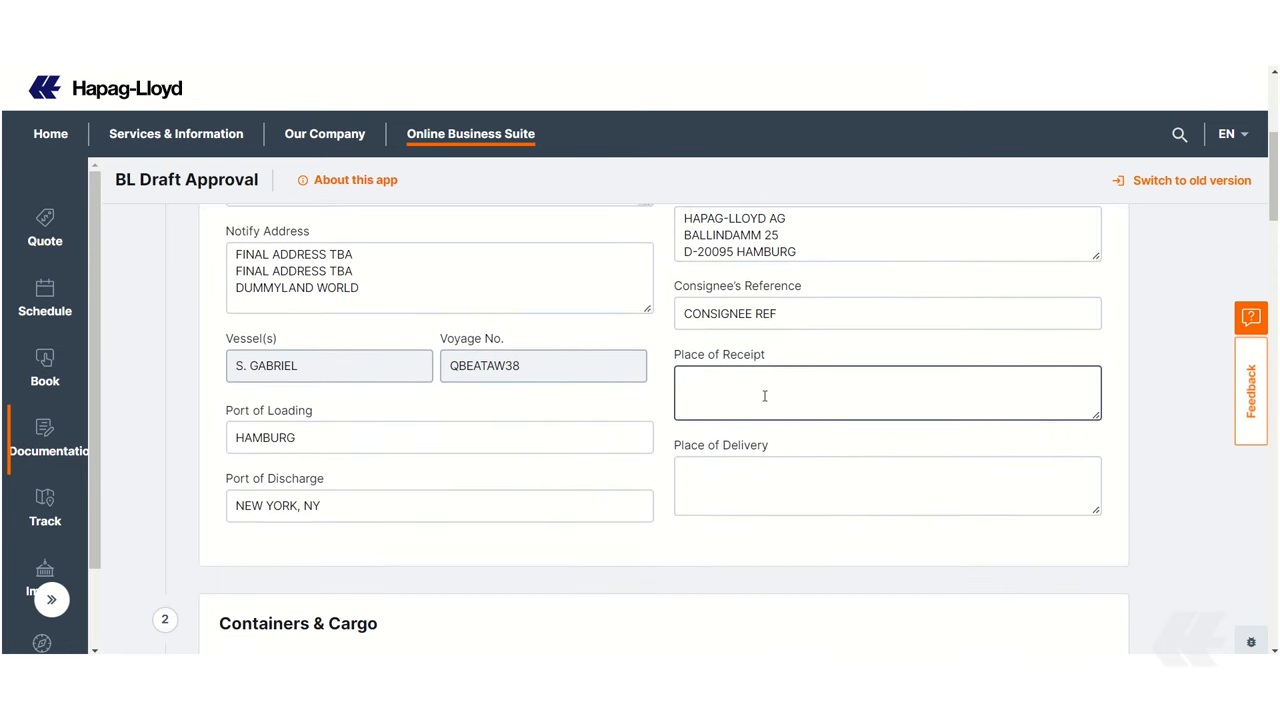
pyautogui.click(440, 436)
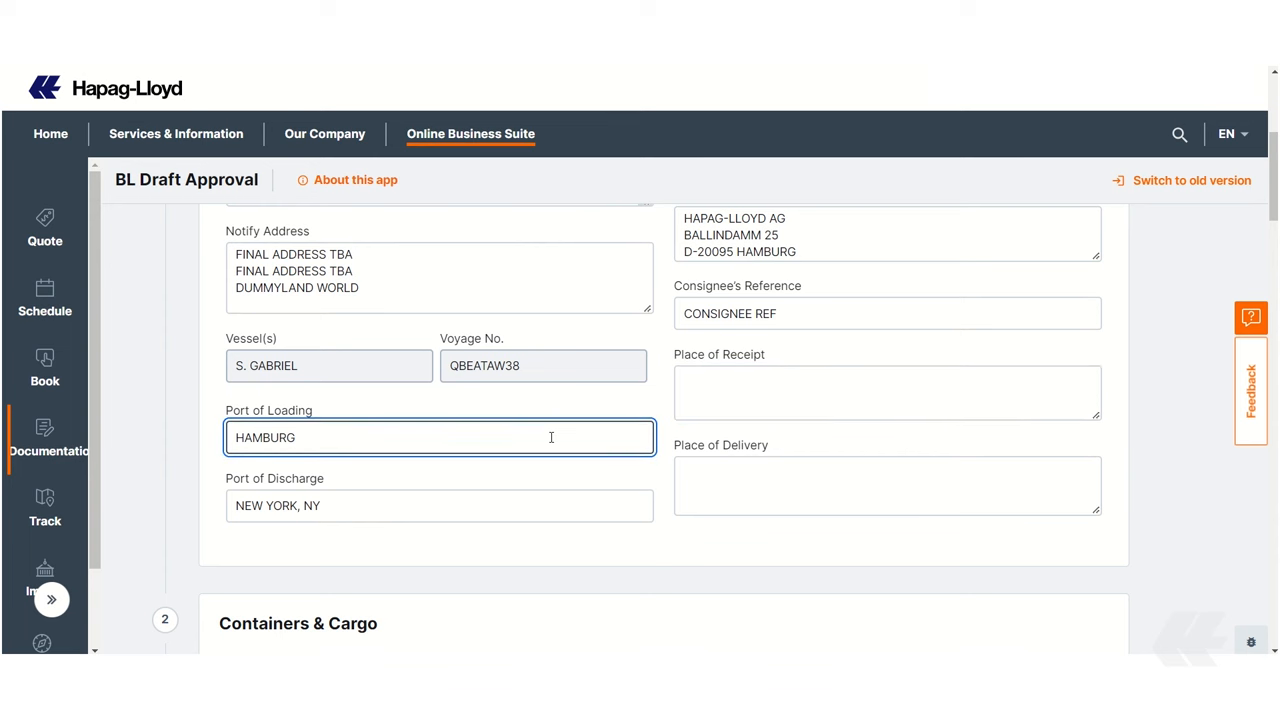
pyautogui.write(', GERMANY')
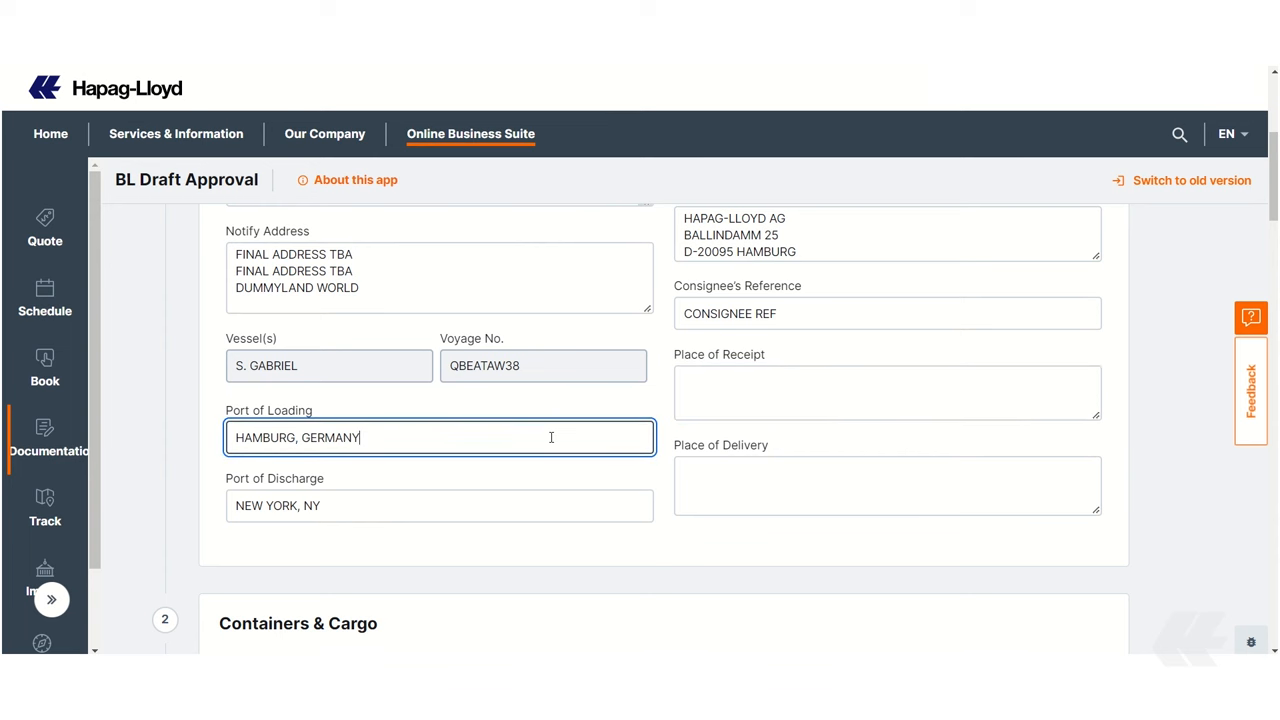
pyautogui.scroll(-3)
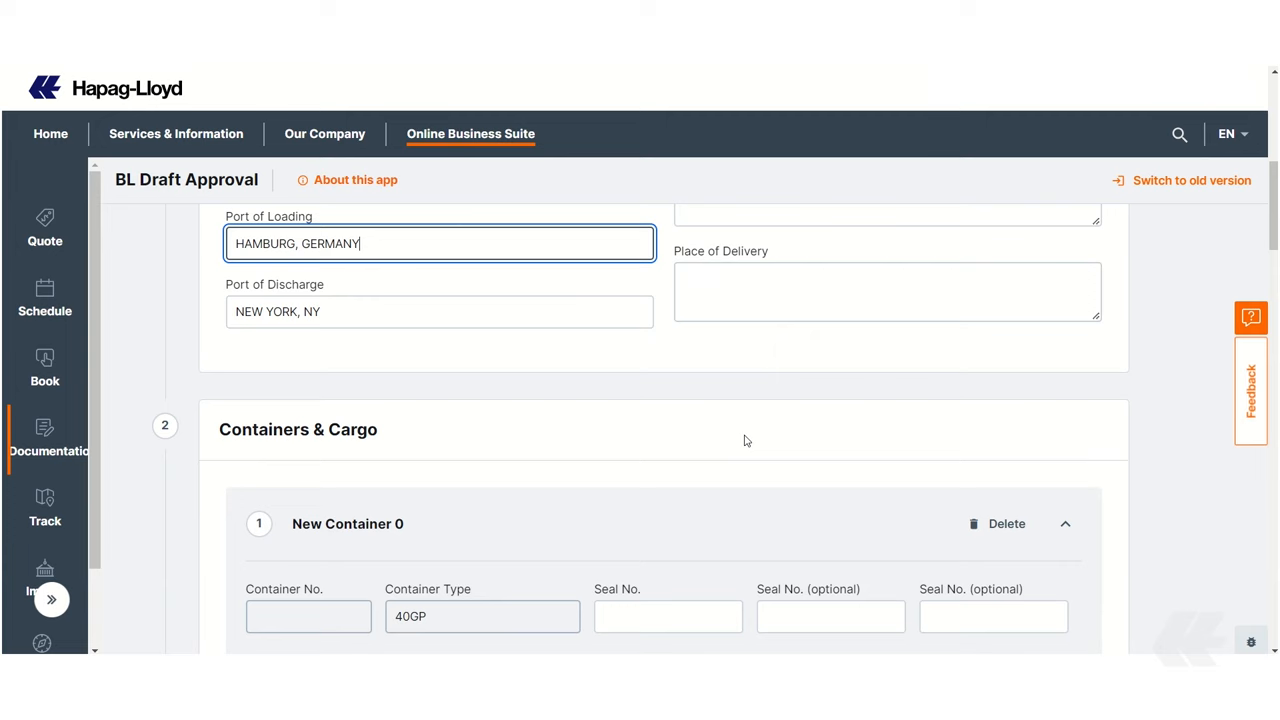
# Add a second cargo item to New Container 0, then delete it, keeping only Cargo Item 1.
pyautogui.scroll(-3)
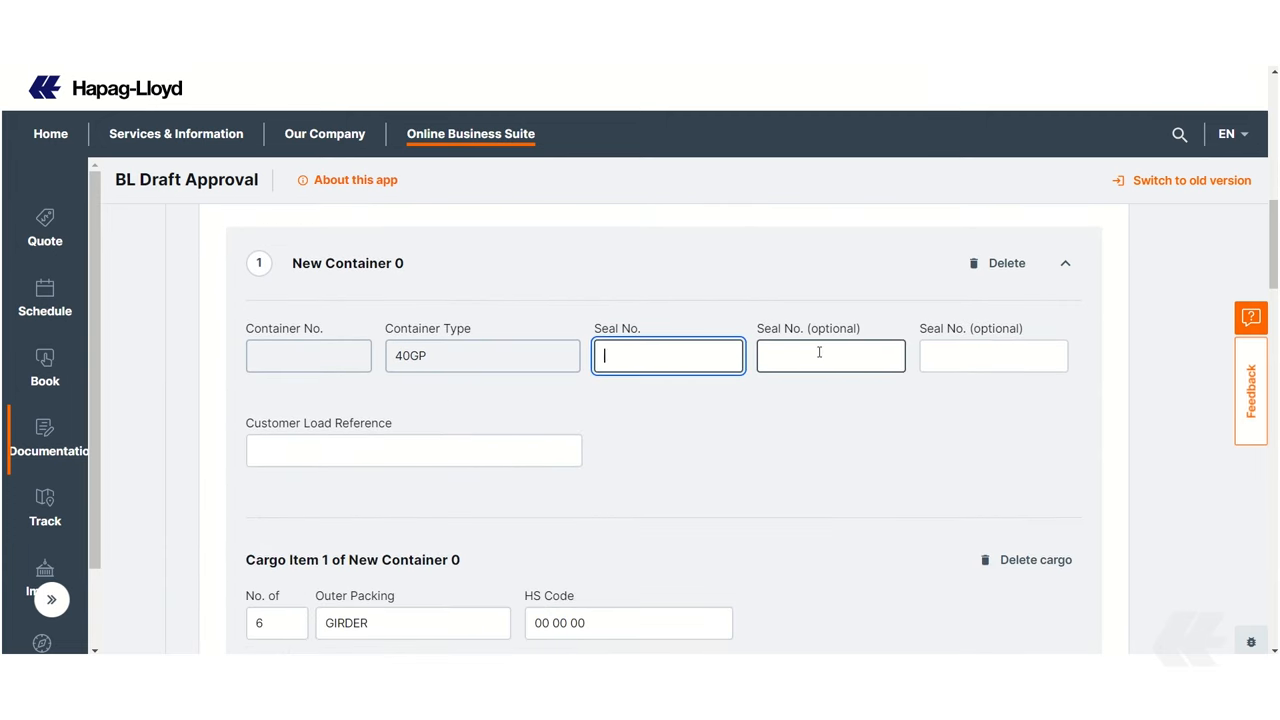
pyautogui.scroll(-3)
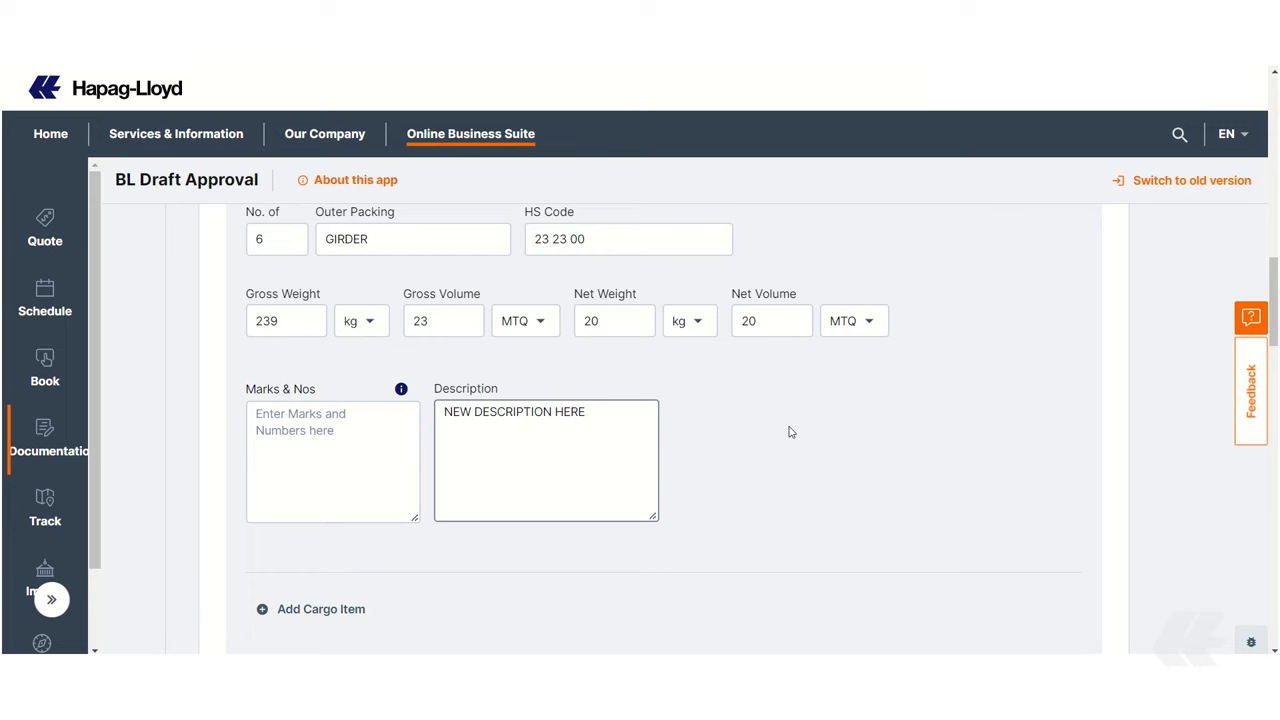
pyautogui.scroll(-3)
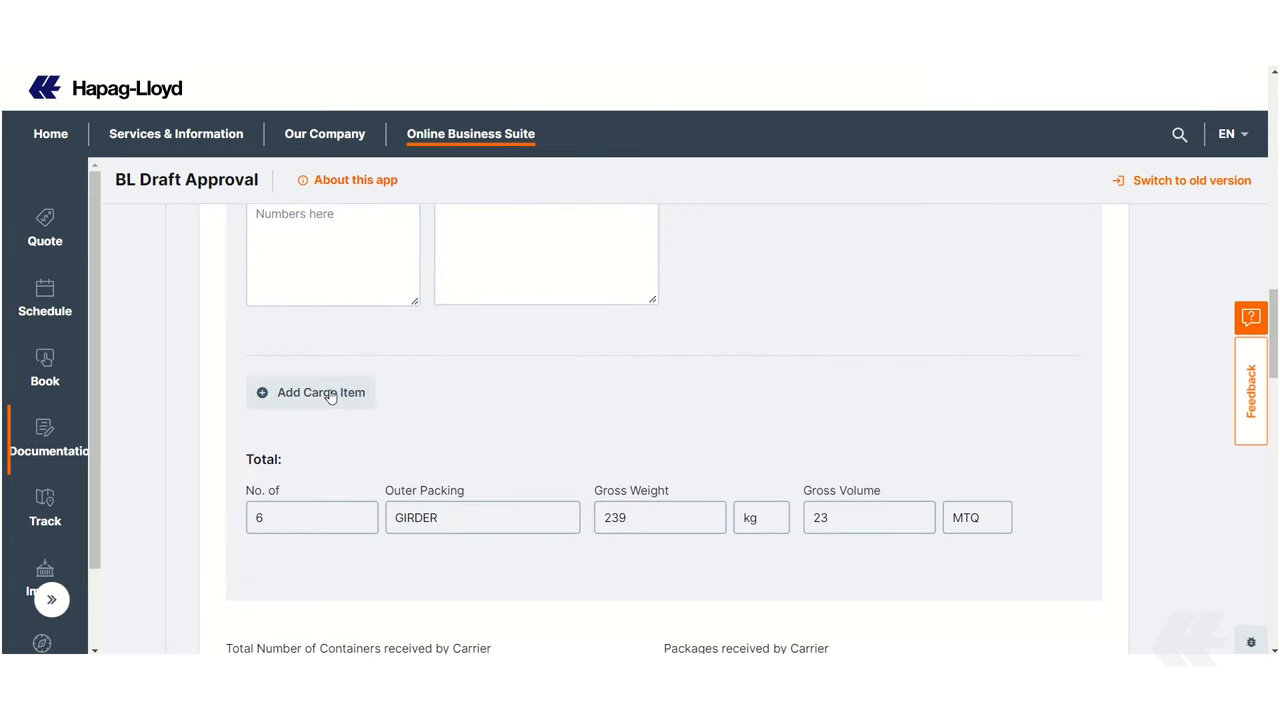
pyautogui.click(320, 392)
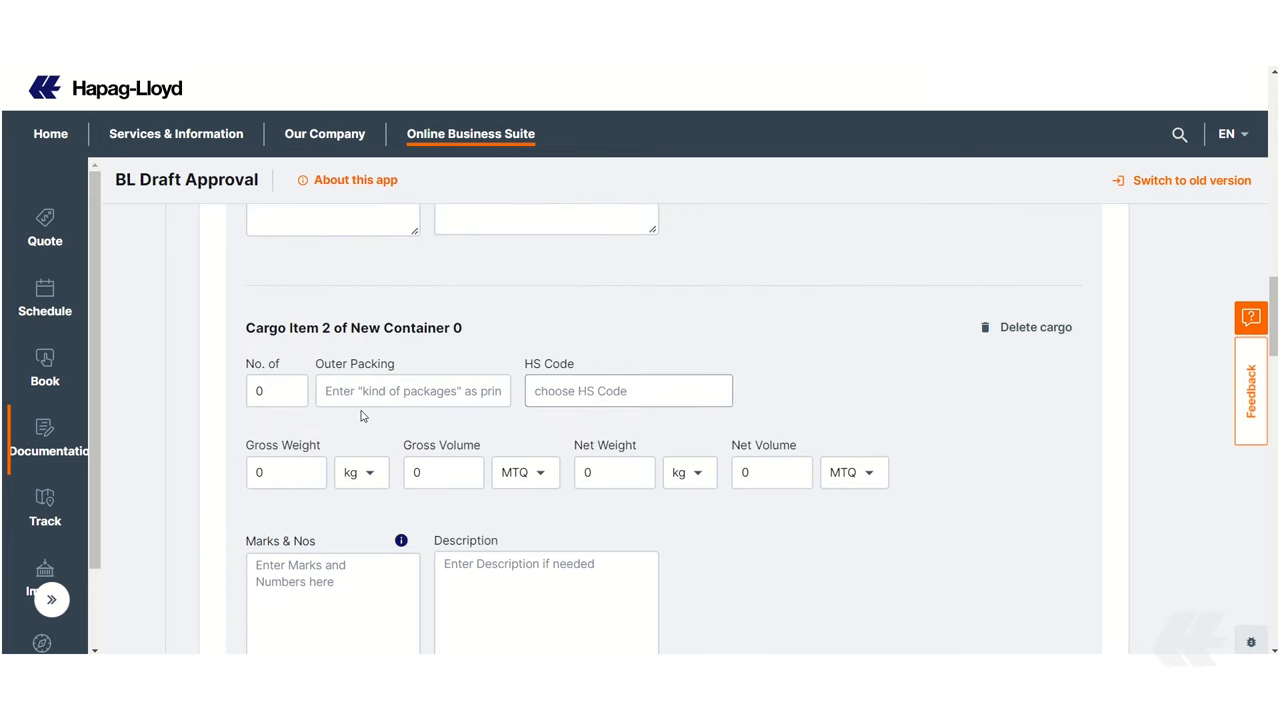
pyautogui.click(1036, 328)
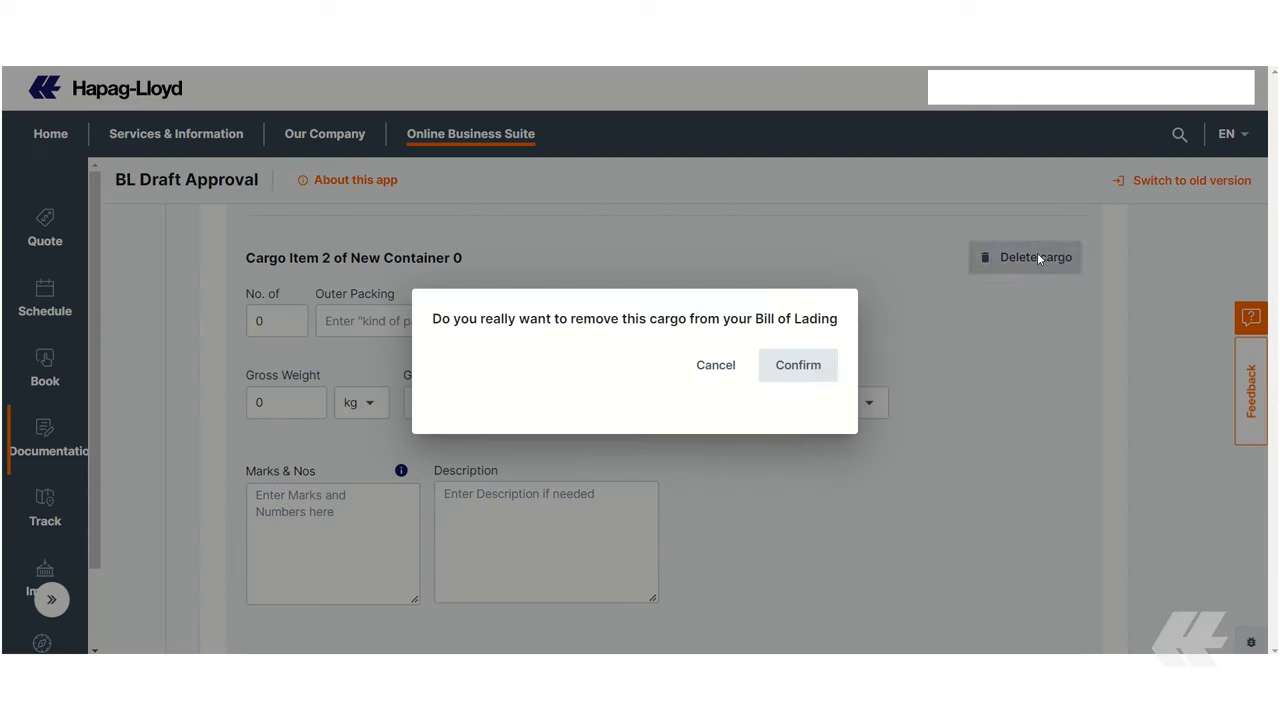
pyautogui.click(798, 364)
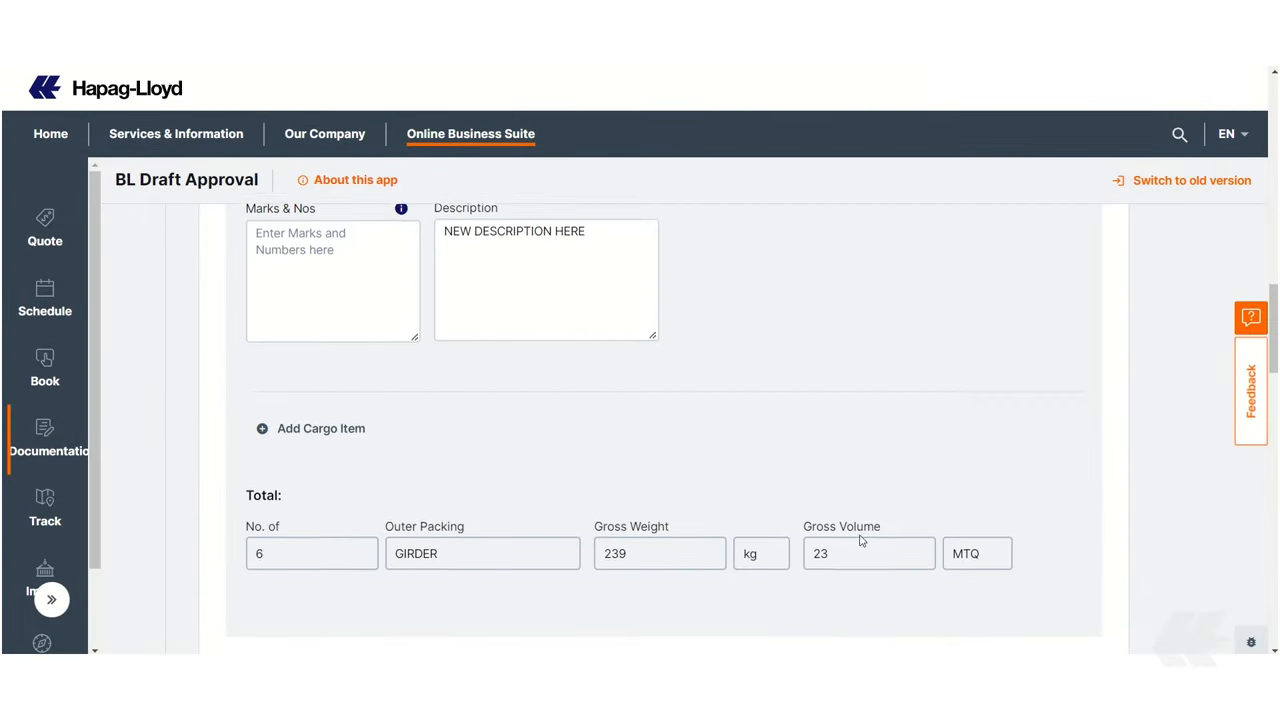
pyautogui.scroll(-3)
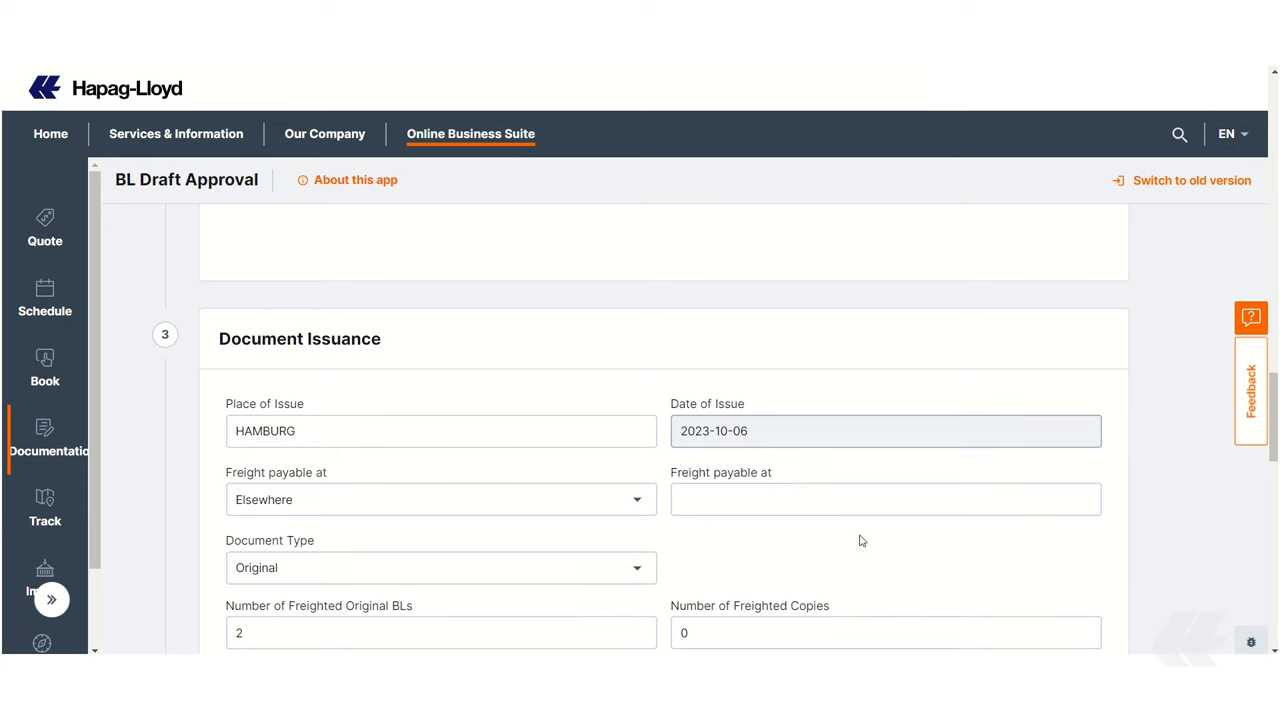
pyautogui.scroll(-3)
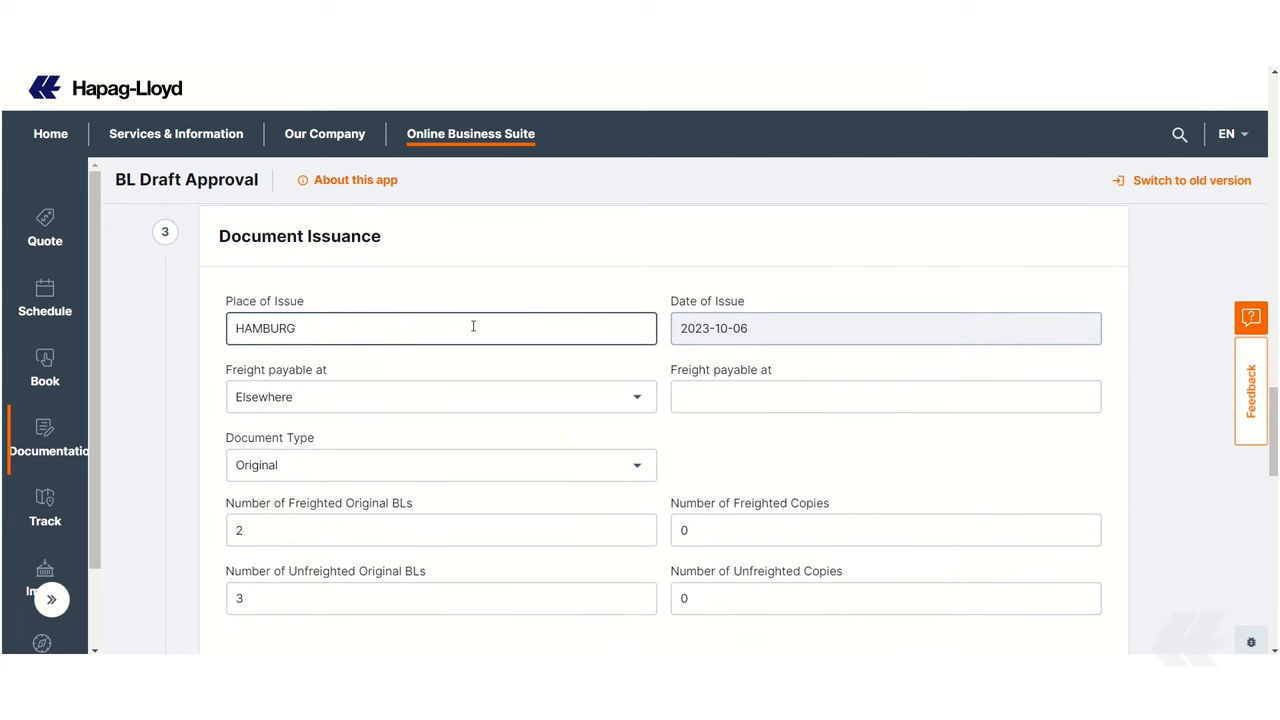
pyautogui.scroll(-3)
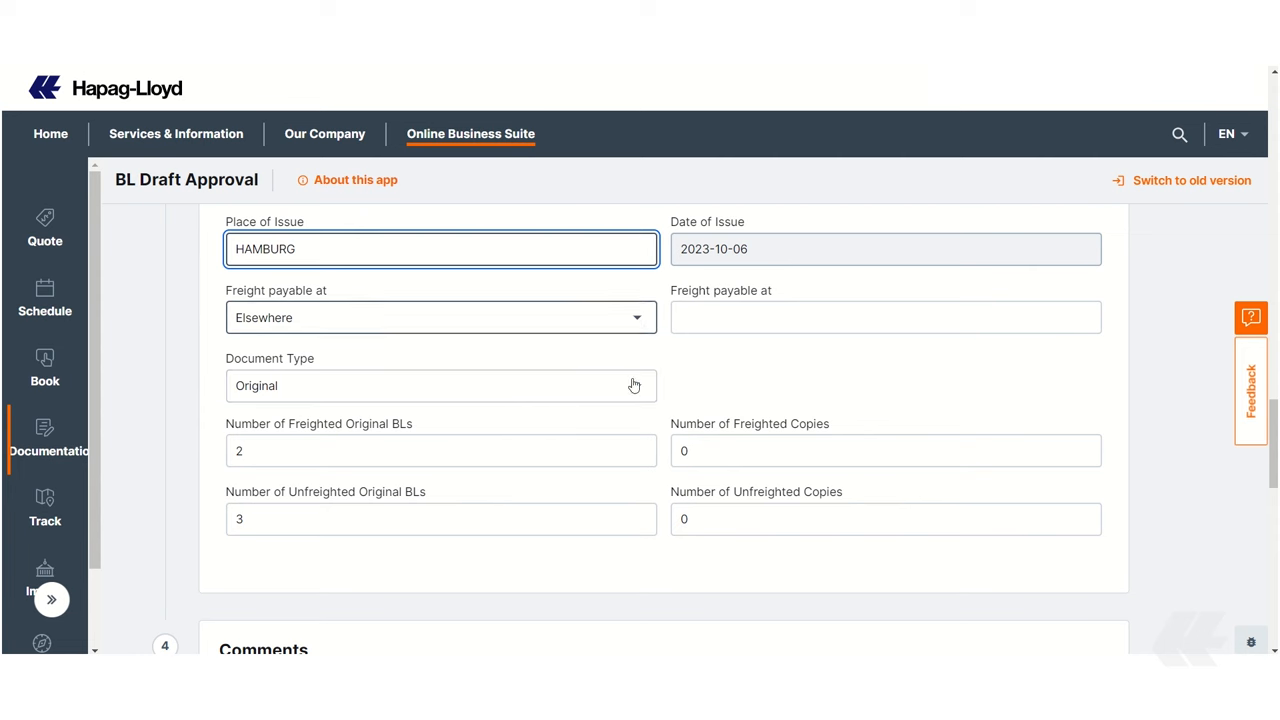
pyautogui.scroll(-3)
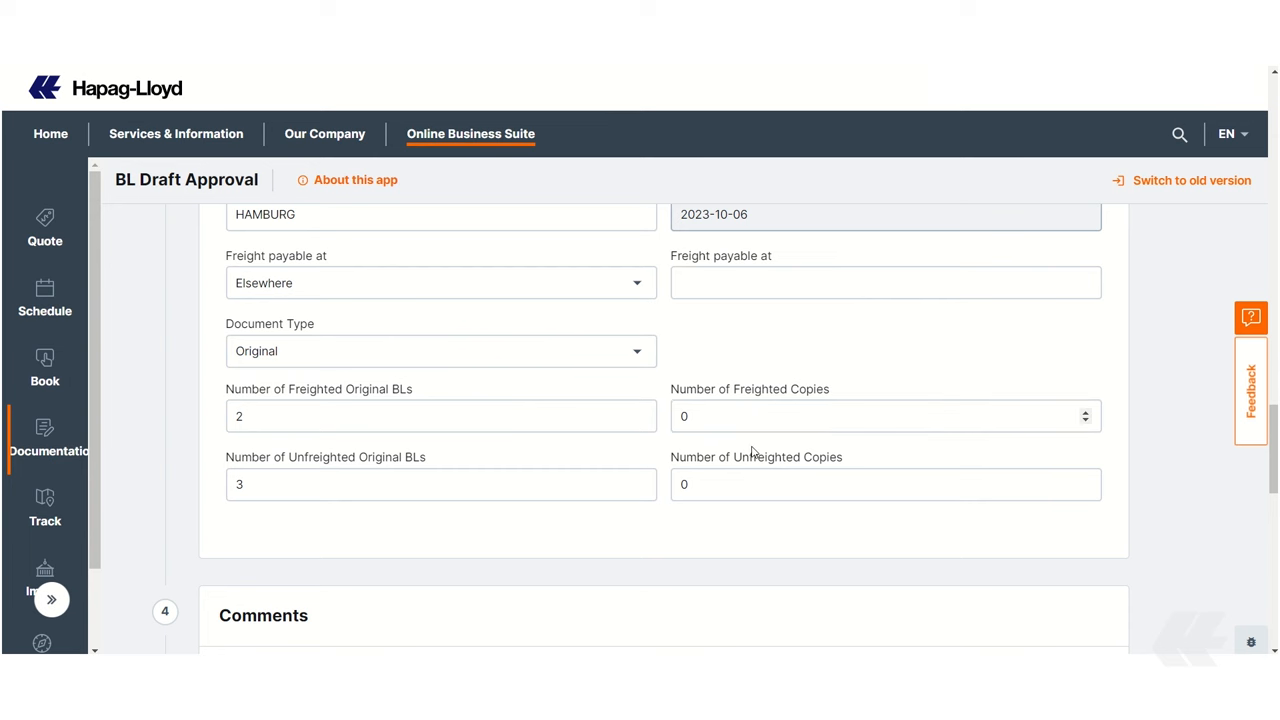
pyautogui.scroll(-3)
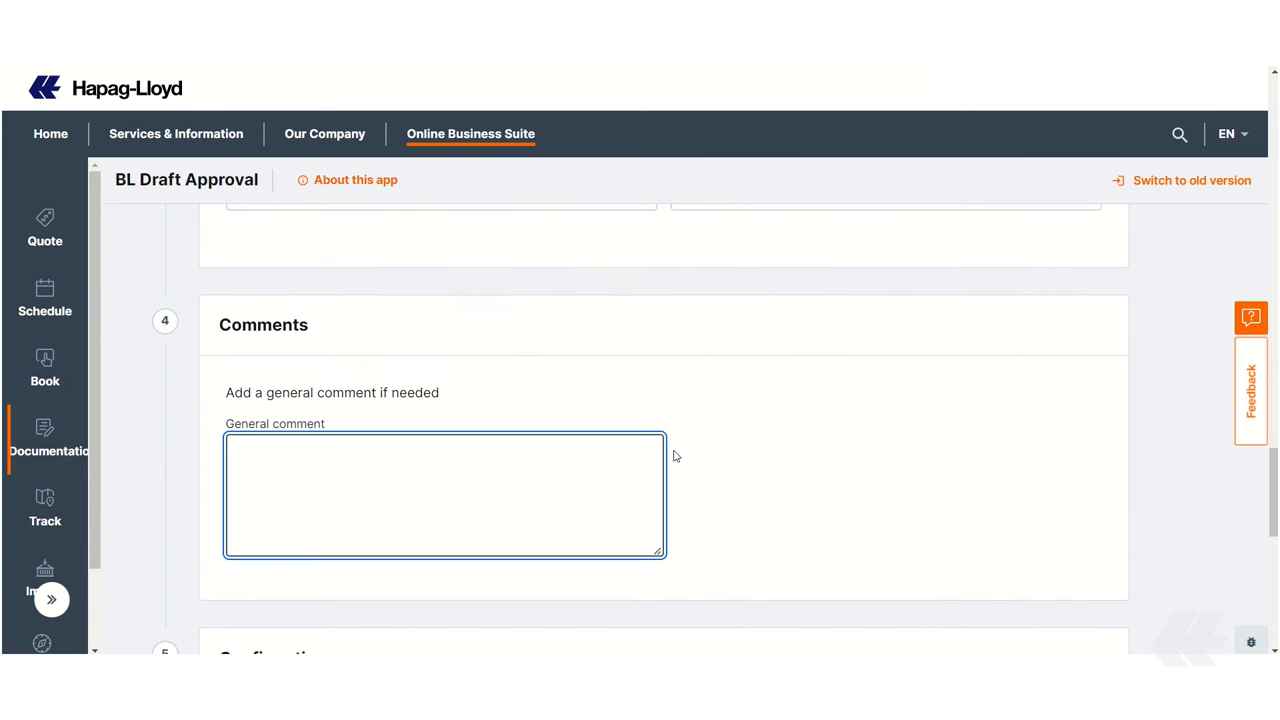
pyautogui.scroll(-3)
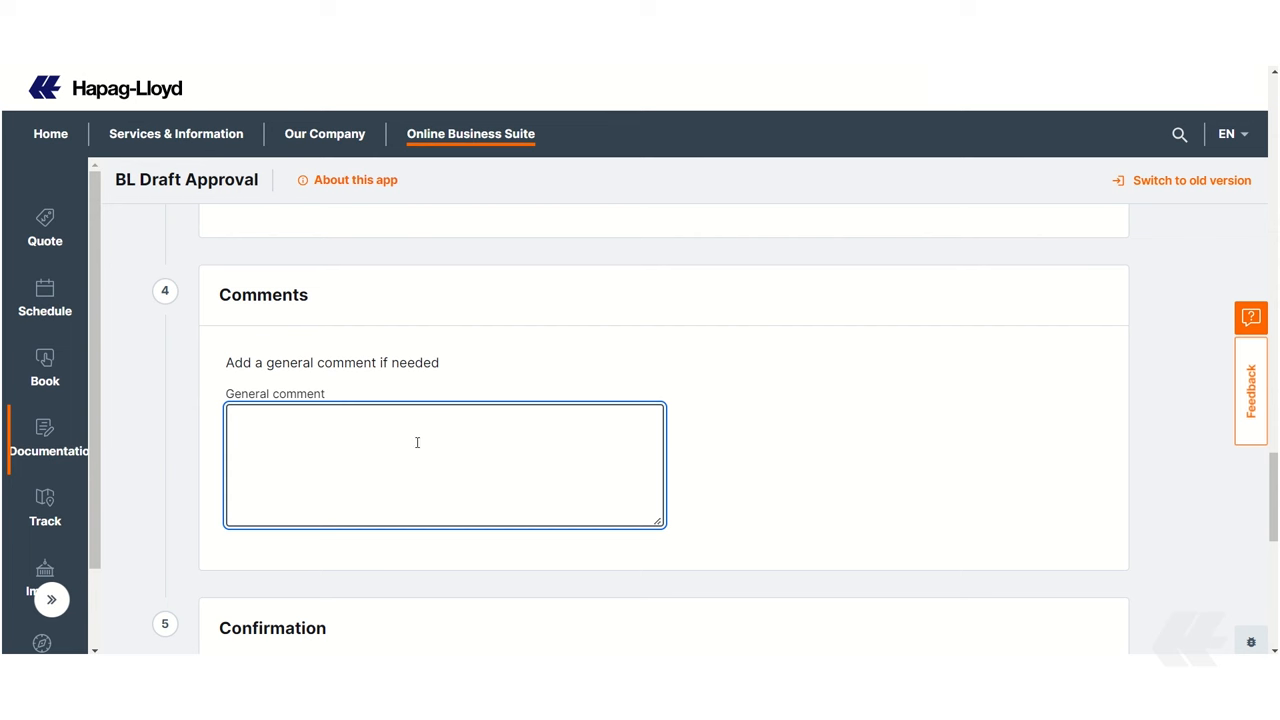
pyautogui.moveTo(408, 452)
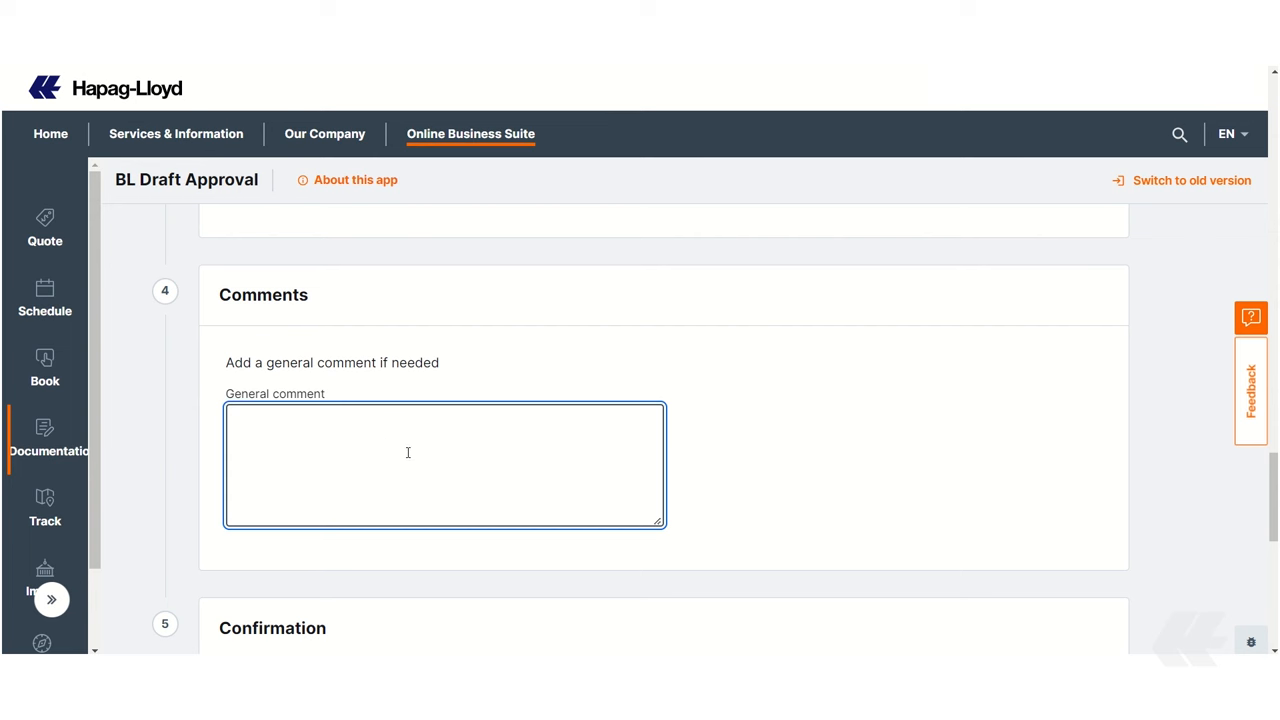
pyautogui.scroll(-3)
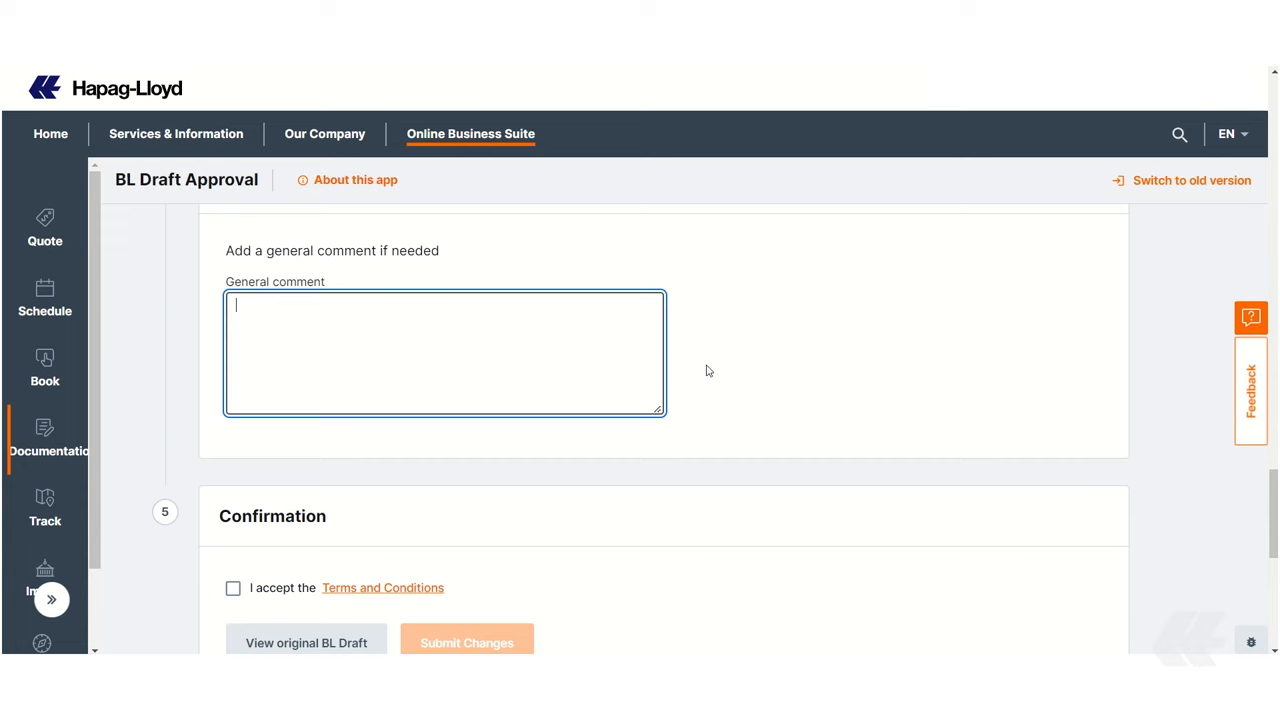
pyautogui.scroll(-3)
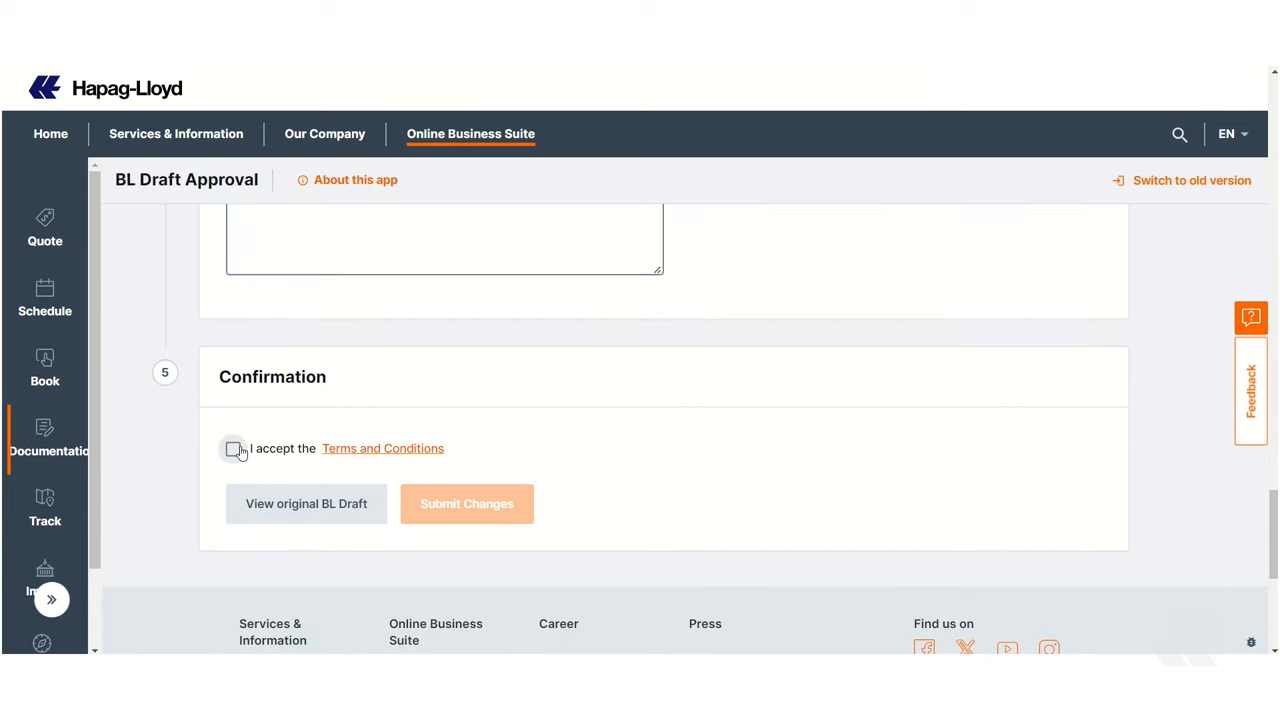
pyautogui.click(232, 448)
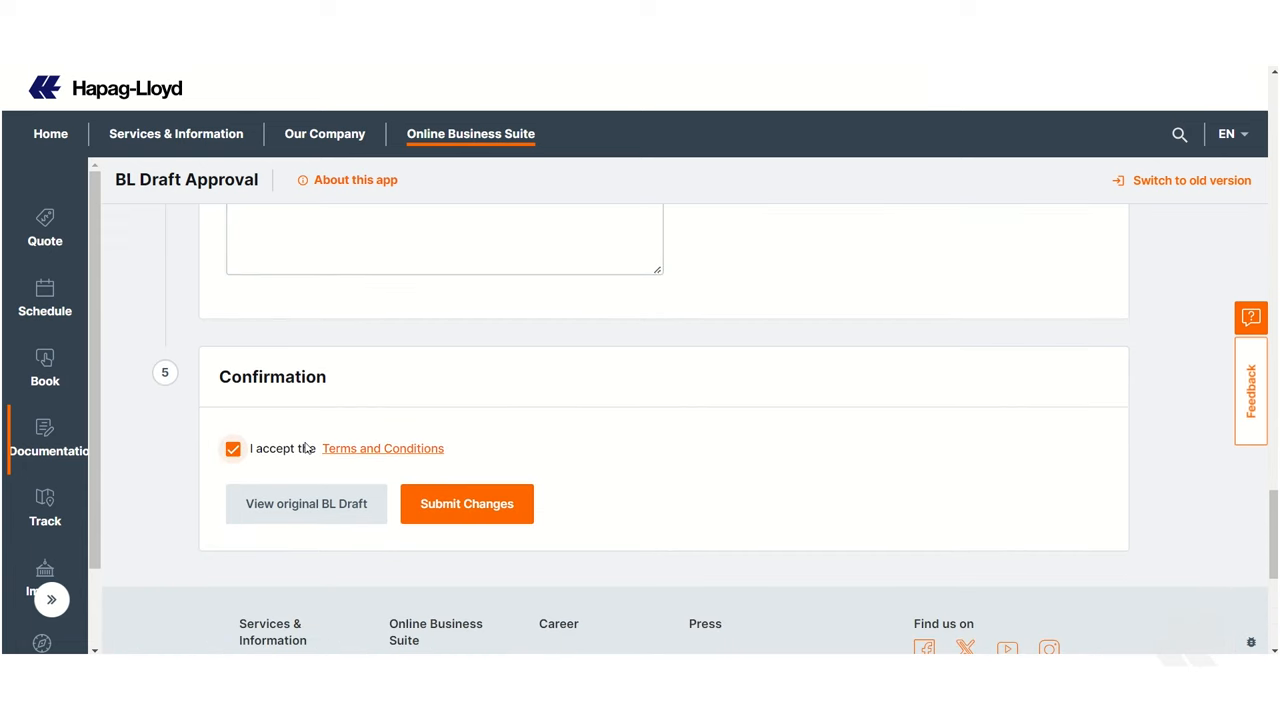
pyautogui.click(466, 504)
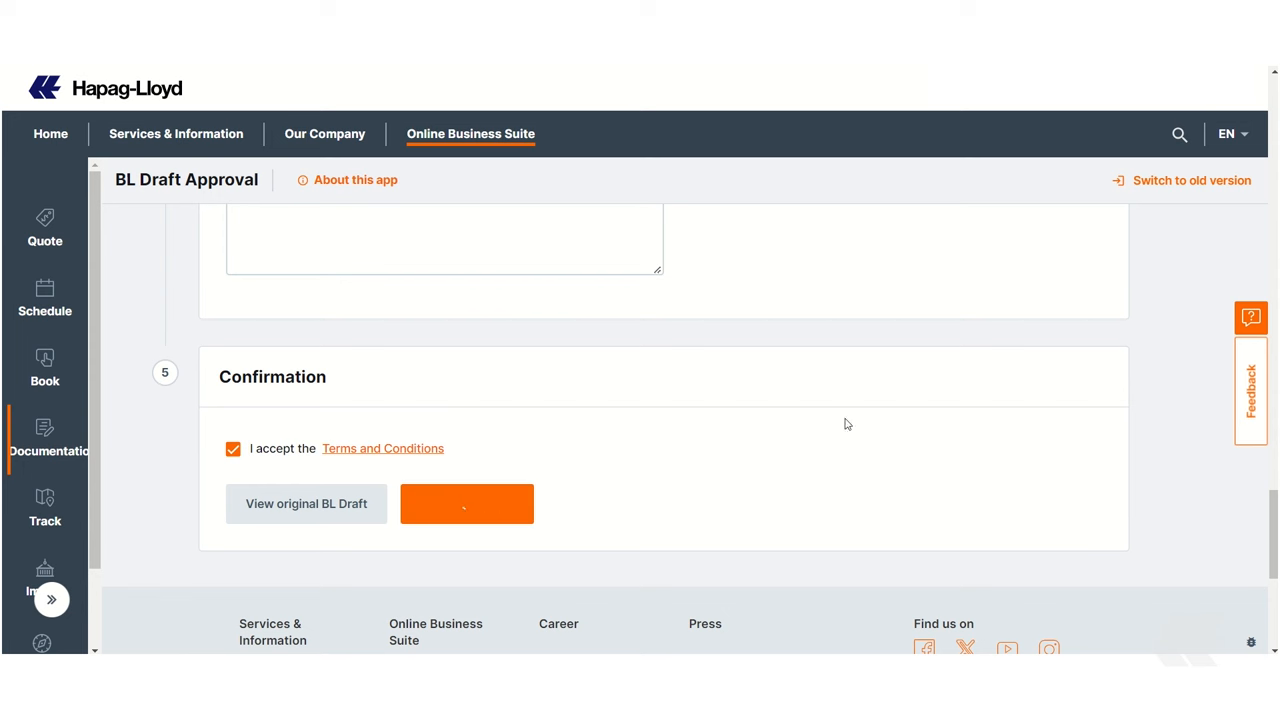
pyautogui.click(466, 504)
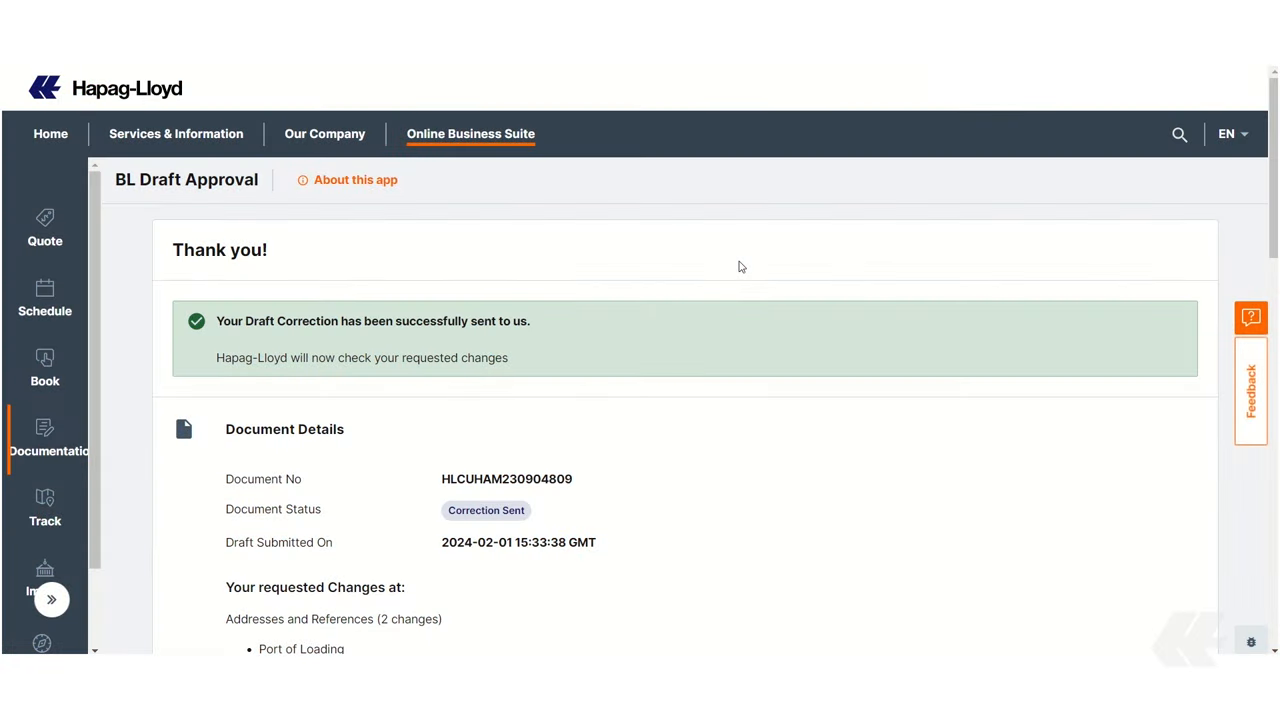
pyautogui.moveTo(610, 262)
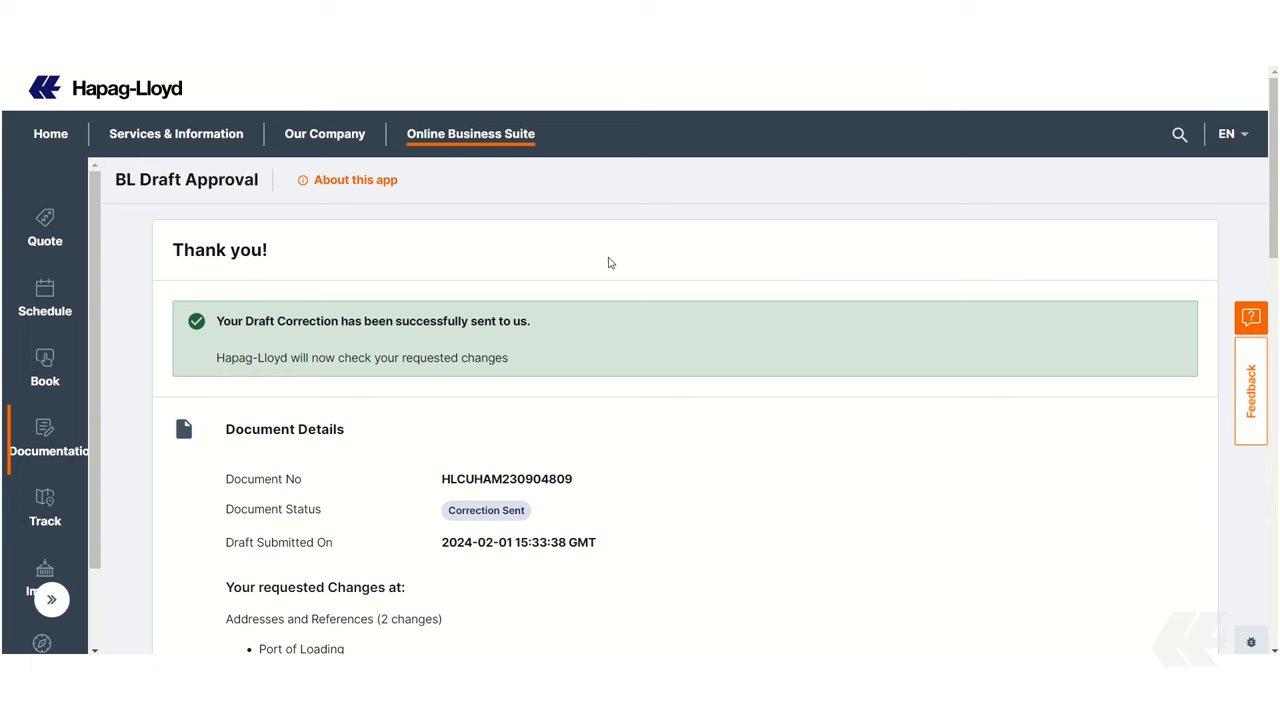
pyautogui.moveTo(502, 304)
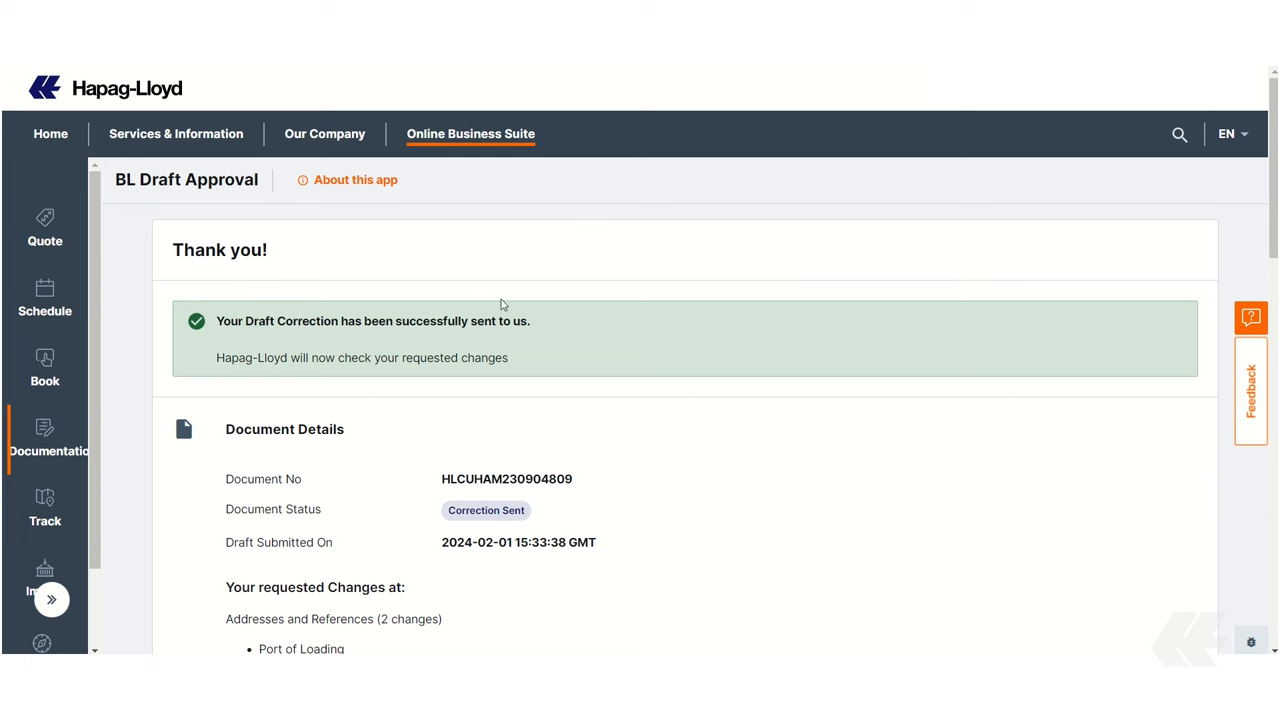
# Review the requested-changes receipt and enter 'BLDA rocks' as additional feedback.
pyautogui.scroll(-3)
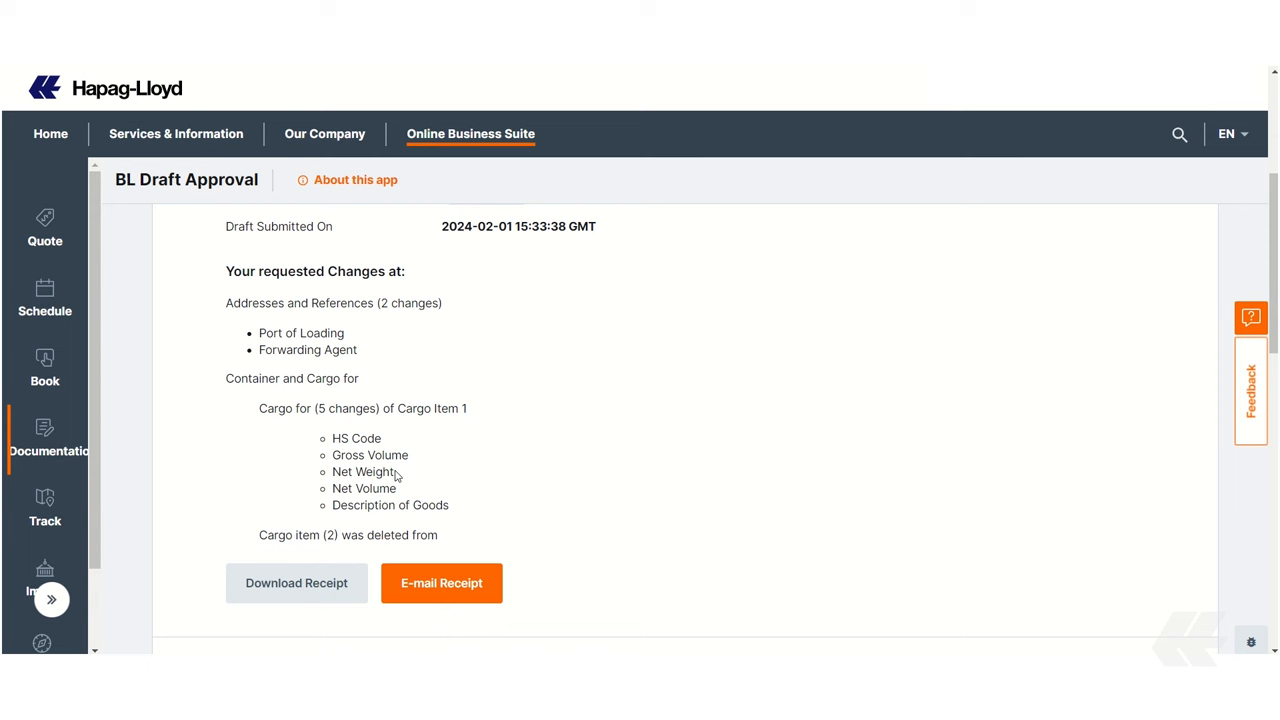
pyautogui.scroll(-3)
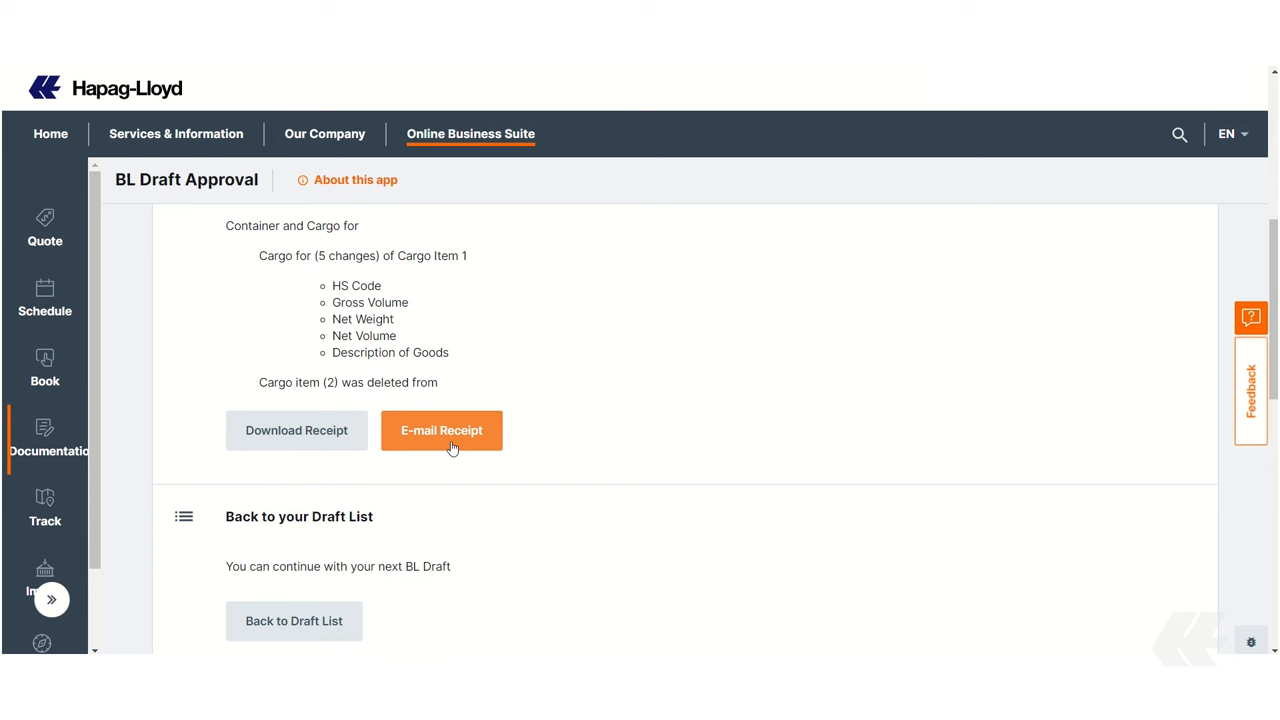
pyautogui.scroll(-3)
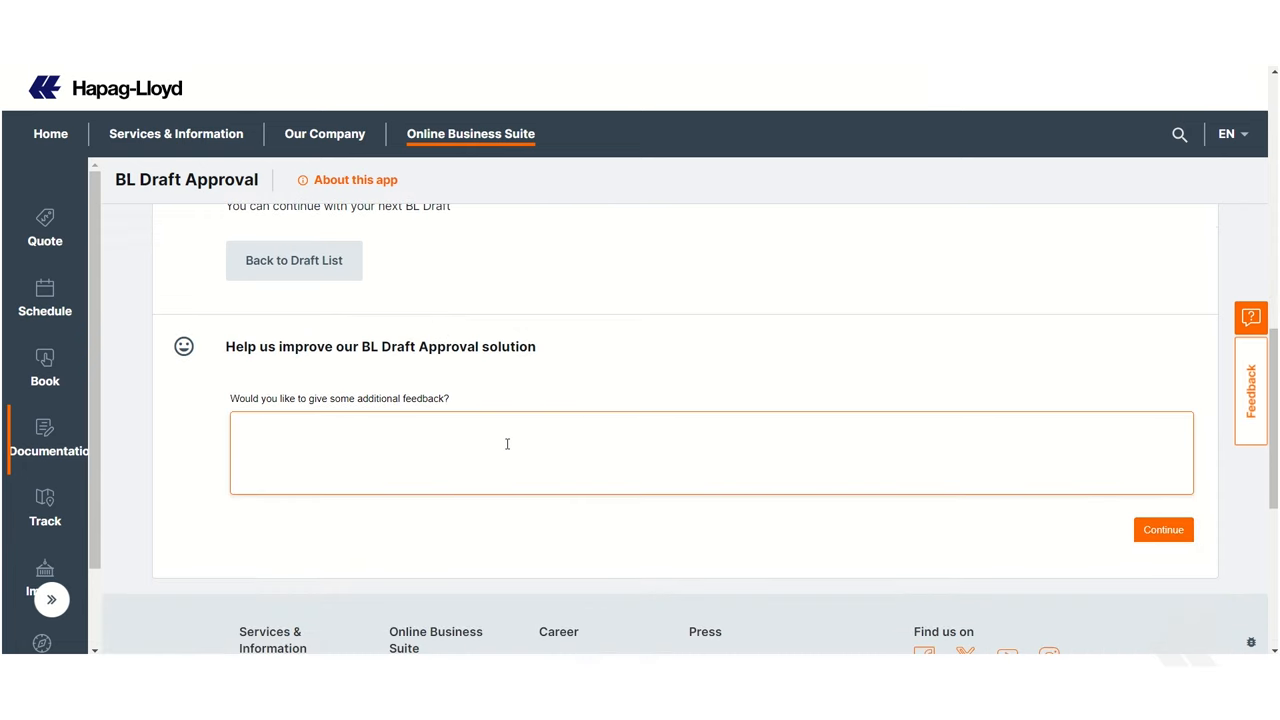
pyautogui.write('e')
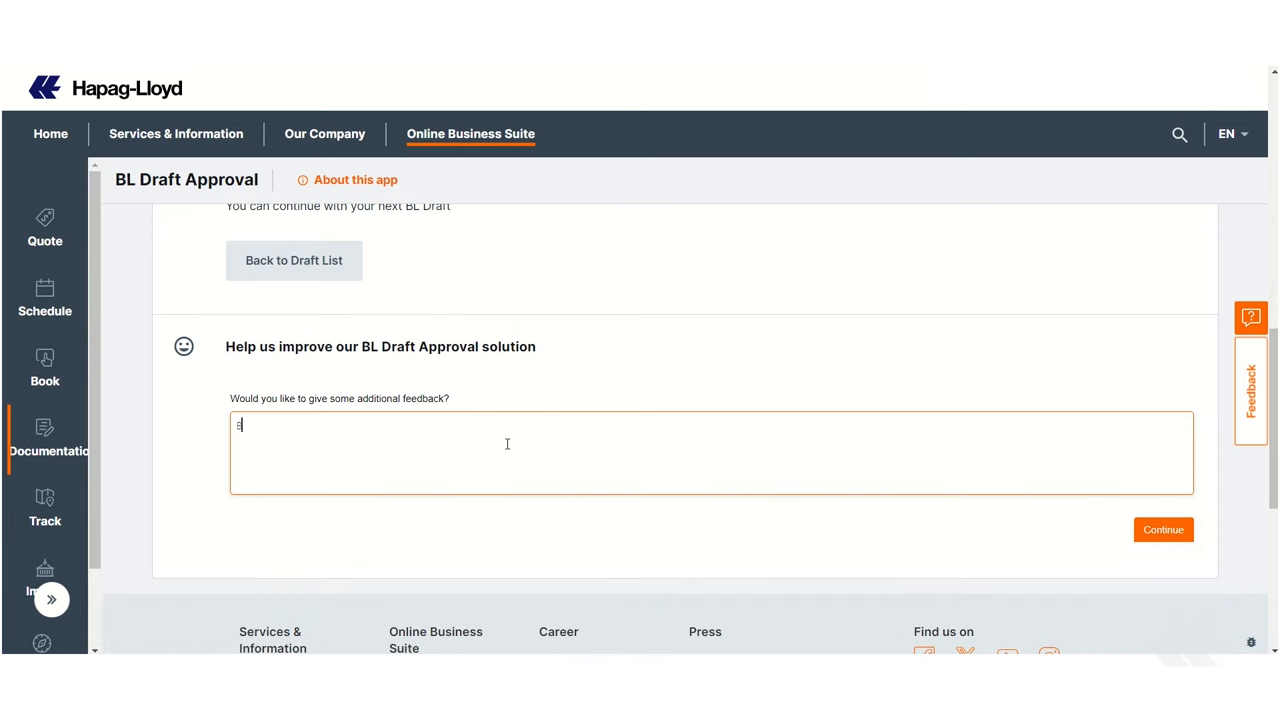
pyautogui.write('BLDA rocks')
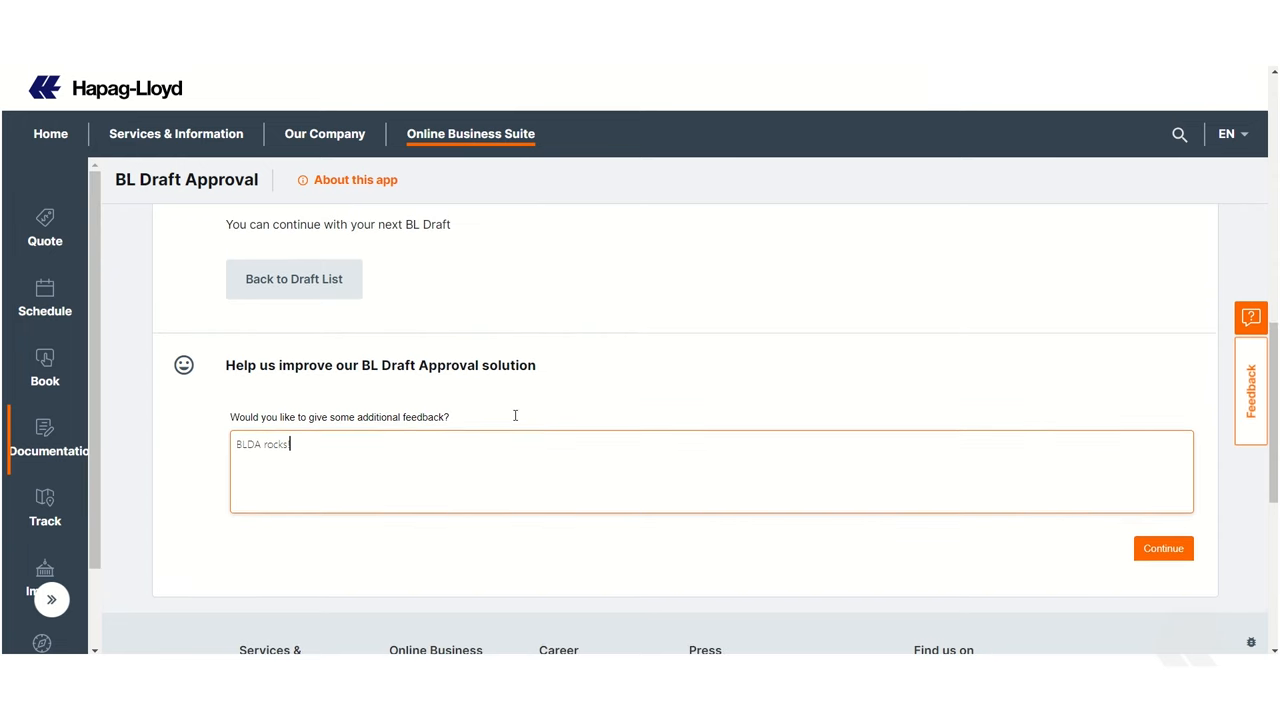
pyautogui.scroll(3)
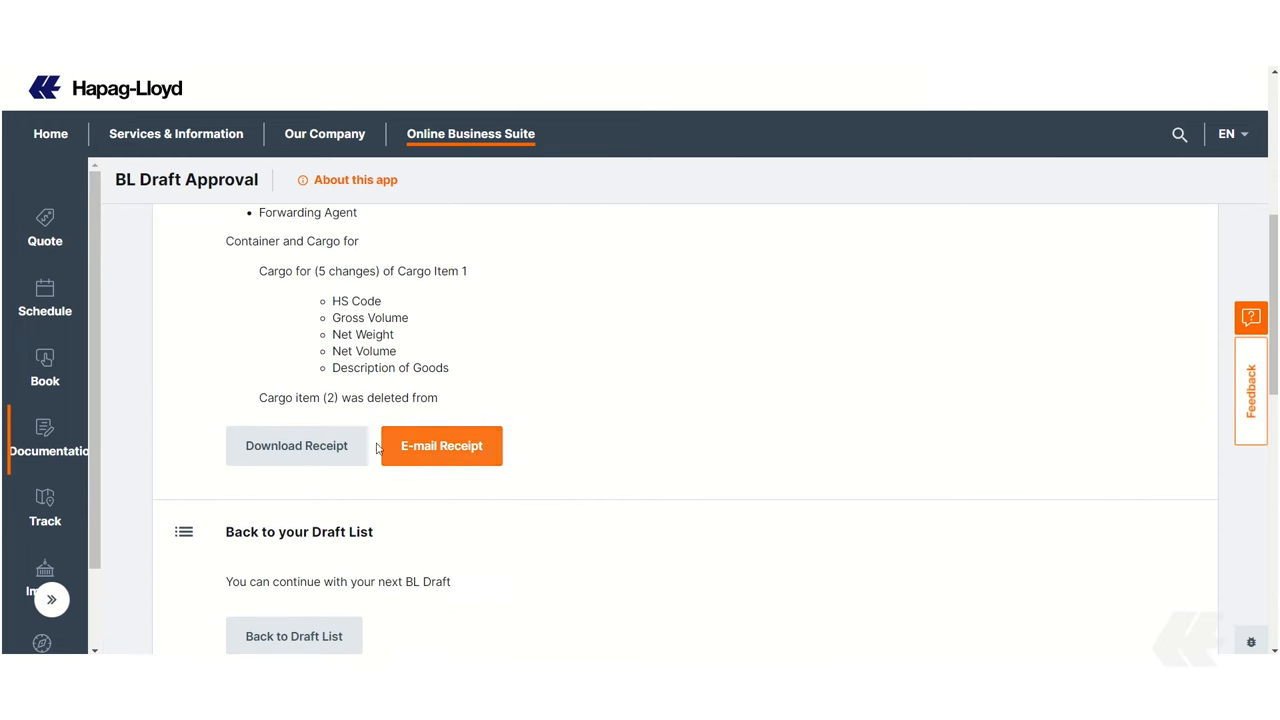
# Download the correction receipt PDF and view the 8 marked changes.
pyautogui.click(296, 446)
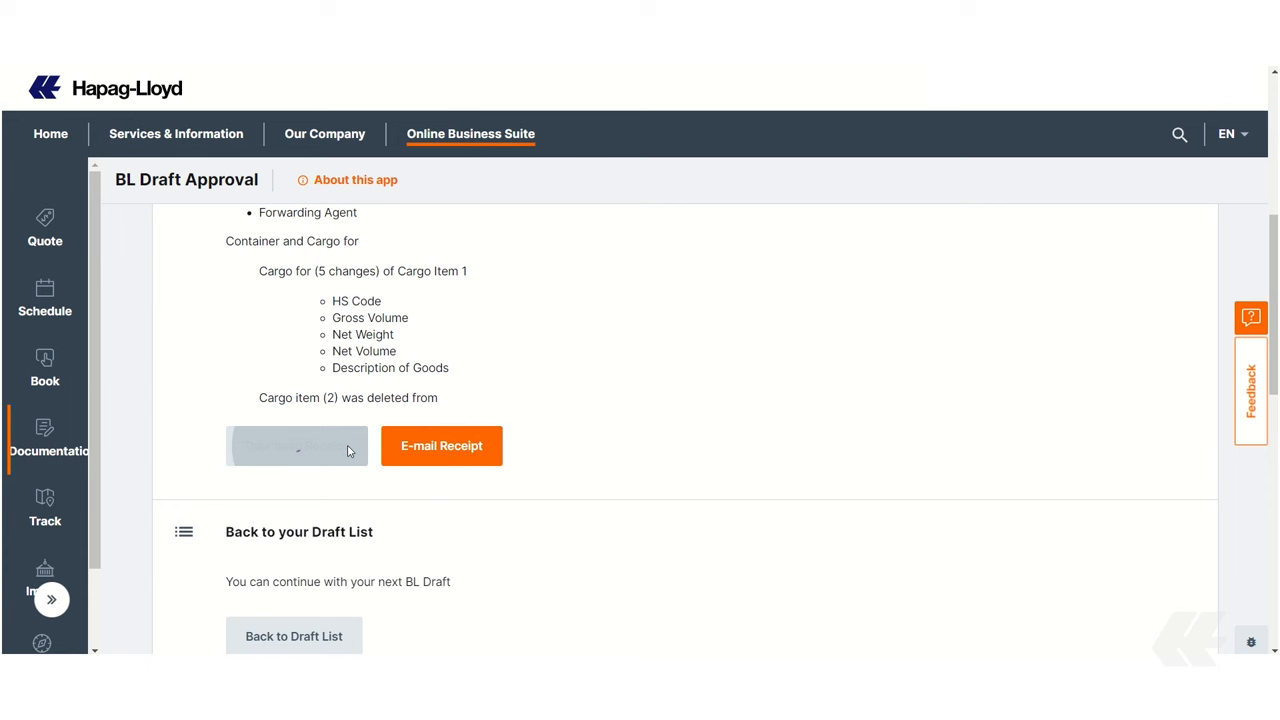
pyautogui.click(296, 446)
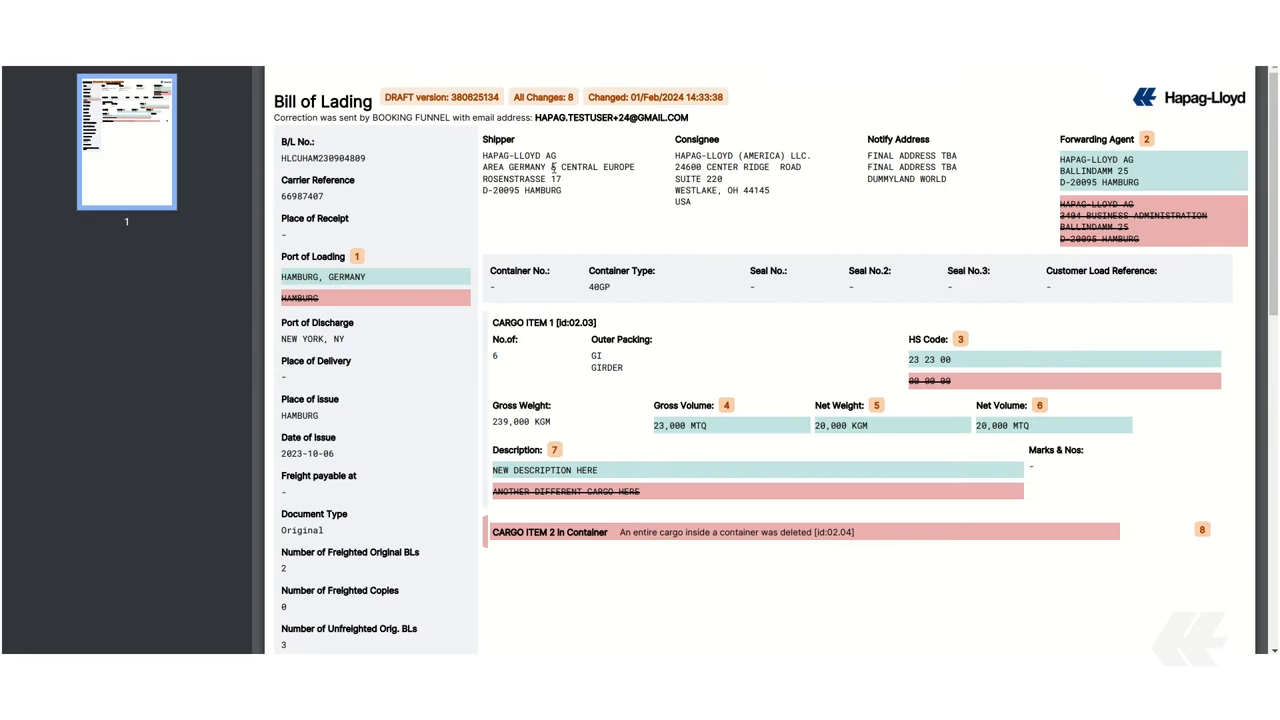
pyautogui.moveTo(464, 176)
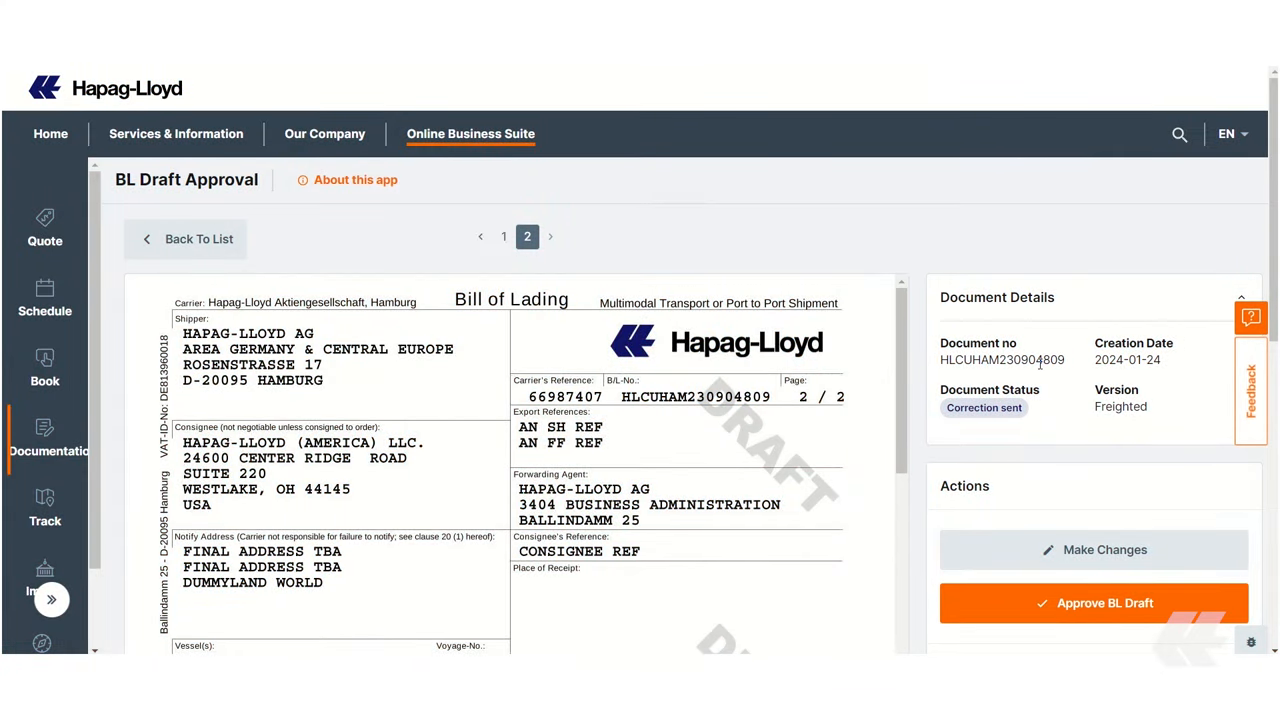
# Start Approve BL Draft for HLCUHAM230904809 from the Actions panel.
pyautogui.scroll(-3)
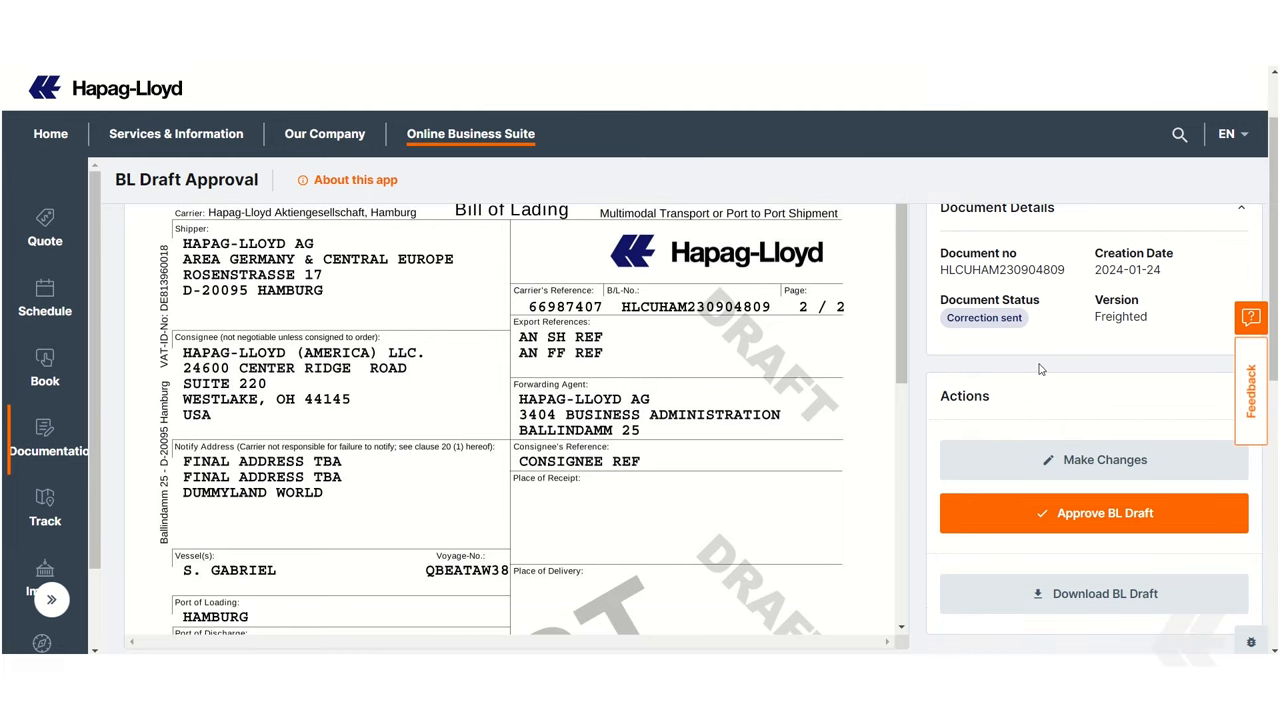
pyautogui.scroll(-3)
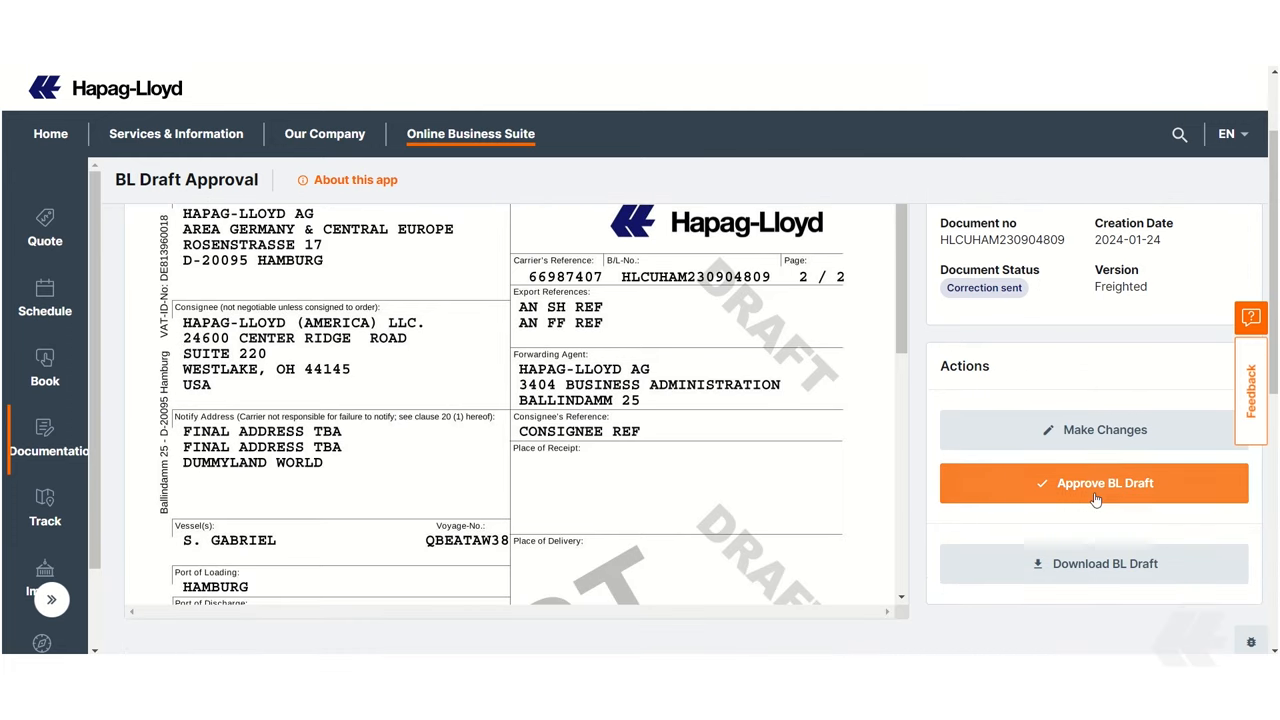
pyautogui.click(1094, 482)
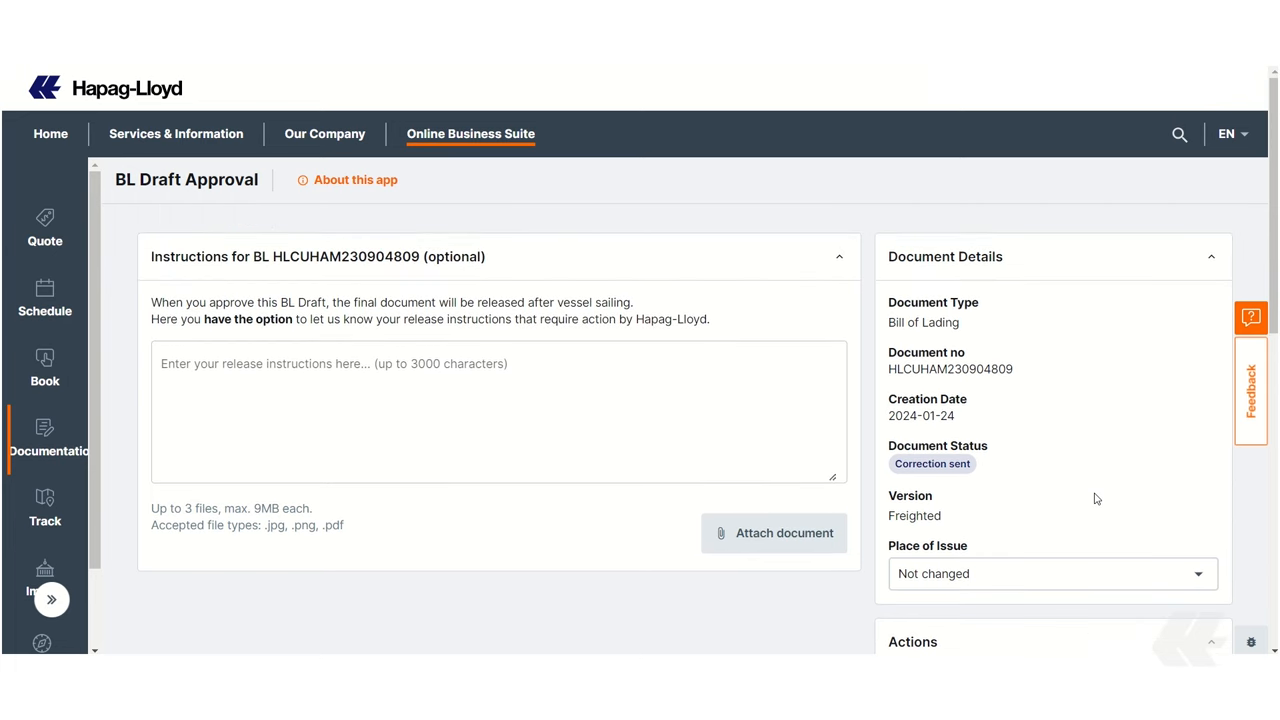
# Enter 'Courier xyz' as the release instructions.
pyautogui.click(680, 430)
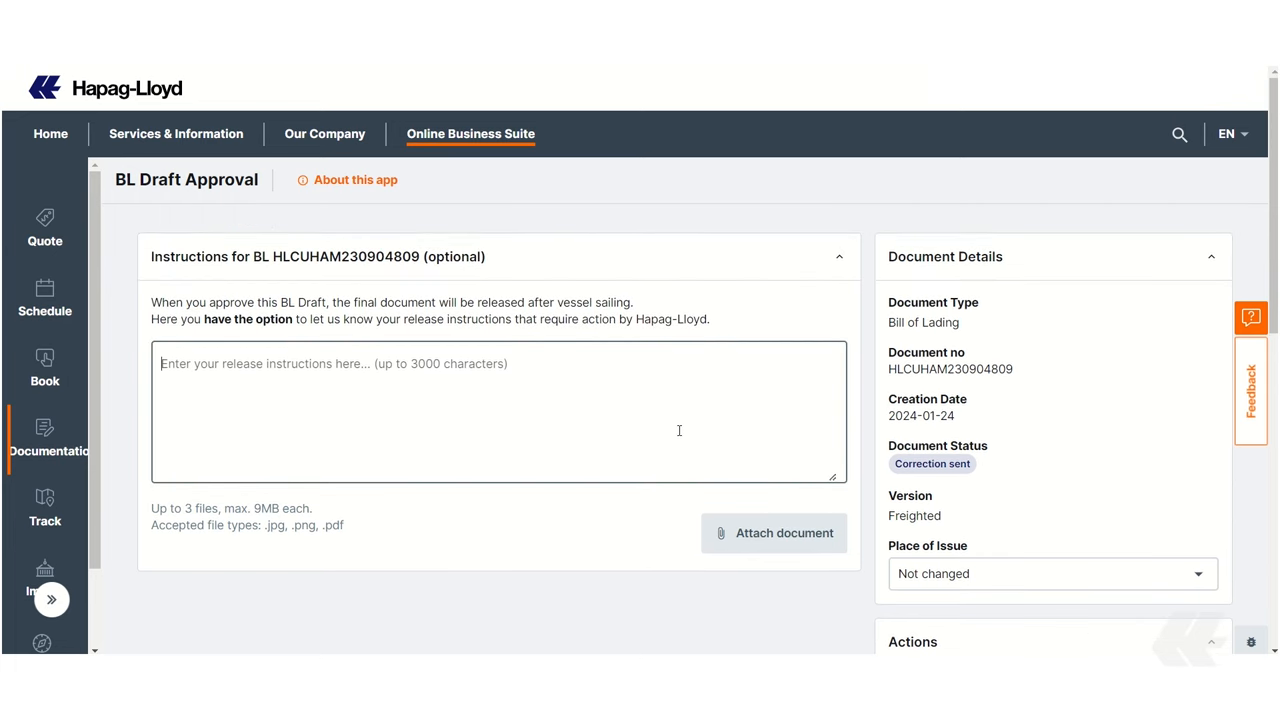
pyautogui.write('Courier')
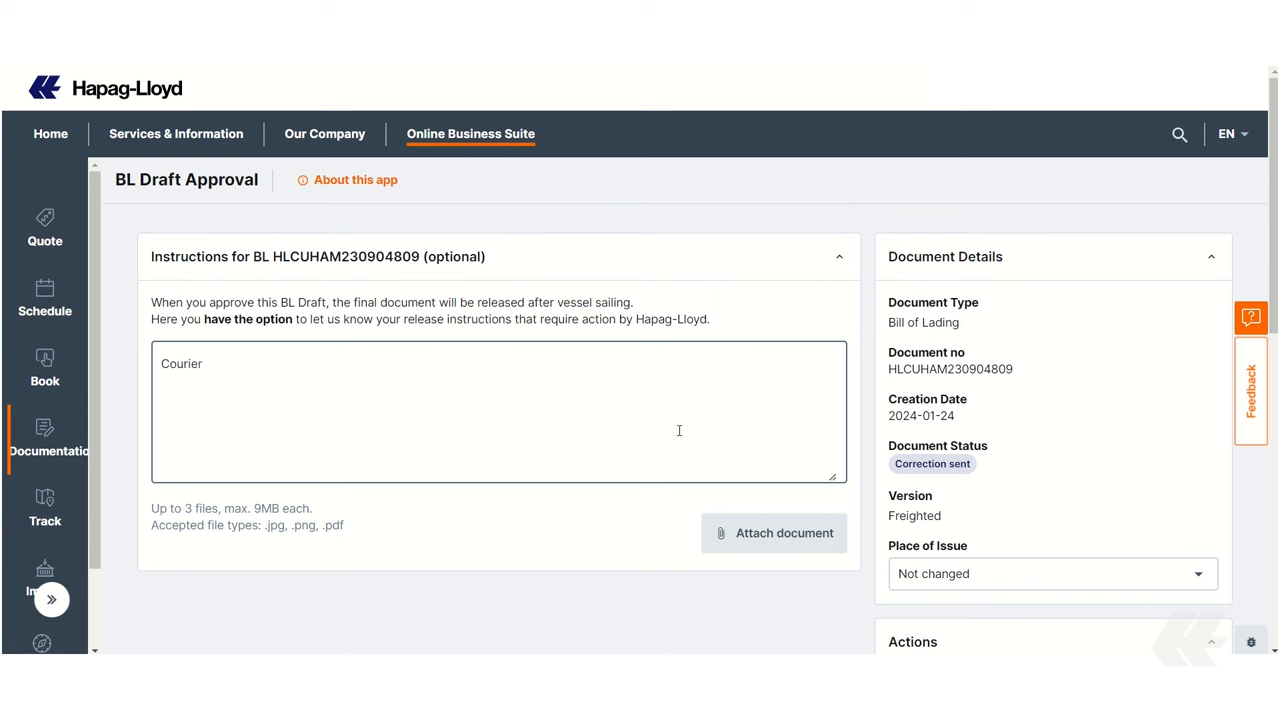
pyautogui.write('xyz')
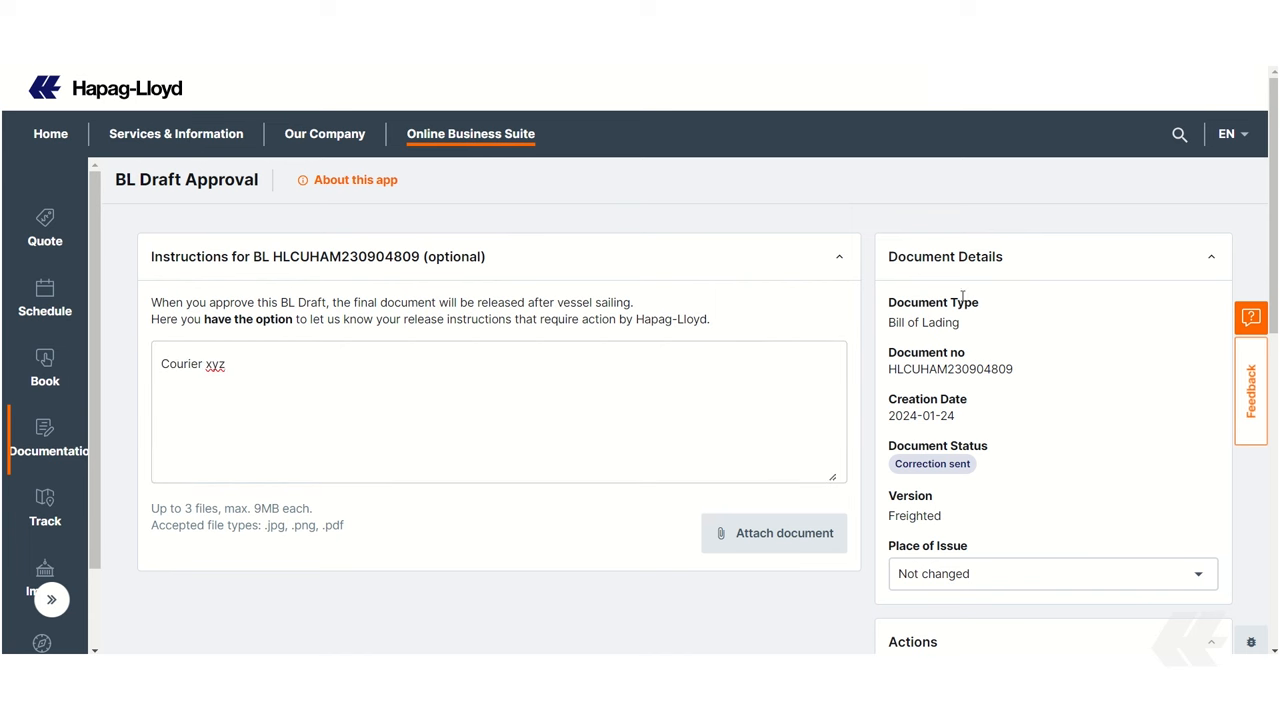
pyautogui.moveTo(1016, 584)
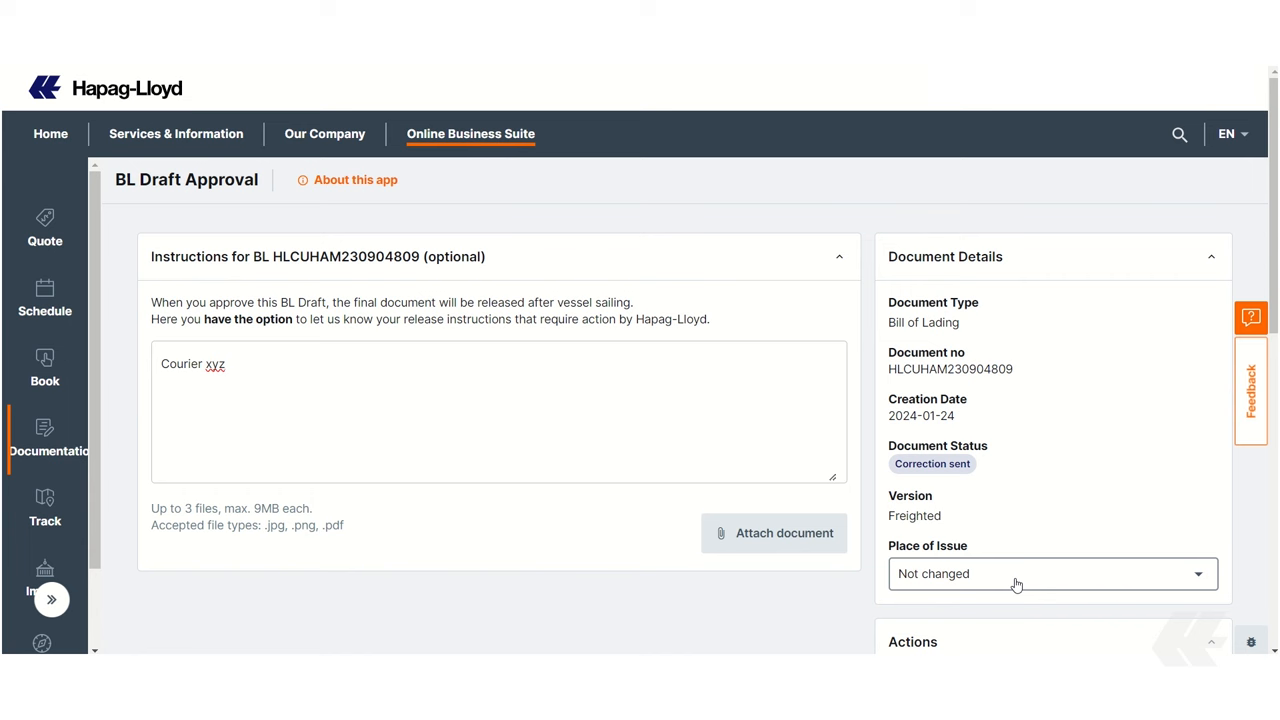
pyautogui.moveTo(940, 368)
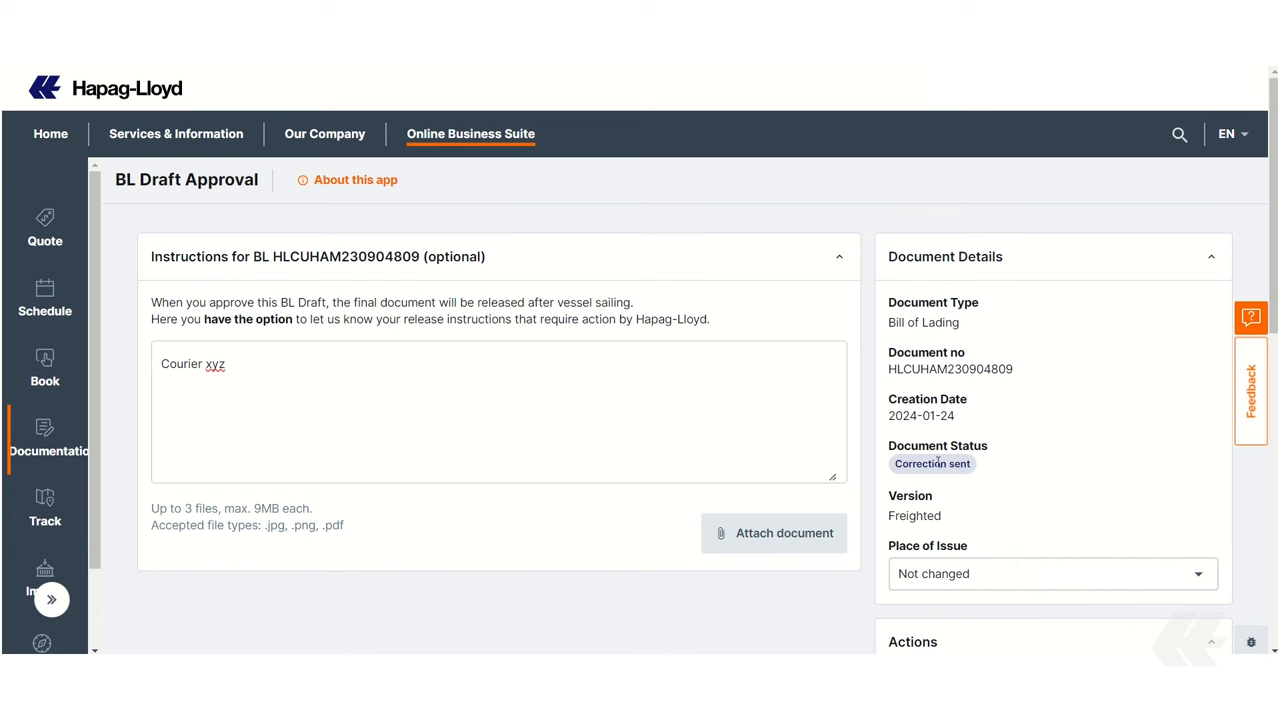
pyautogui.moveTo(948, 508)
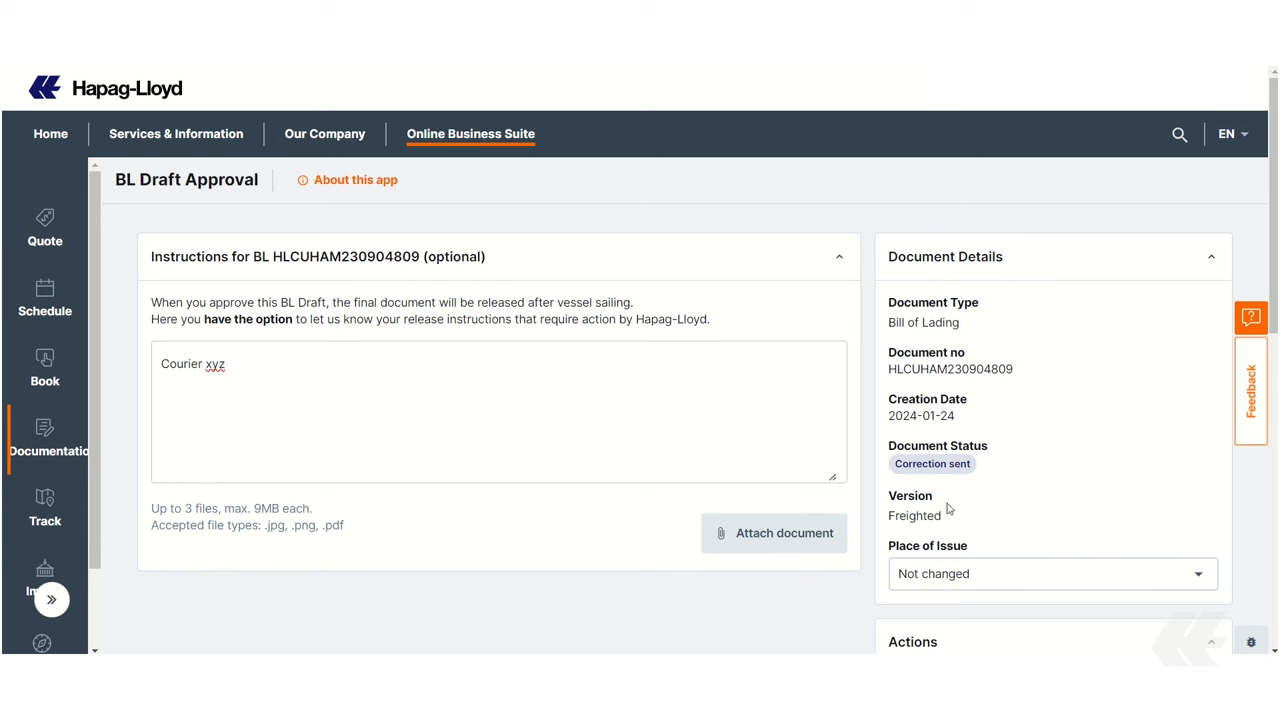
pyautogui.scroll(-3)
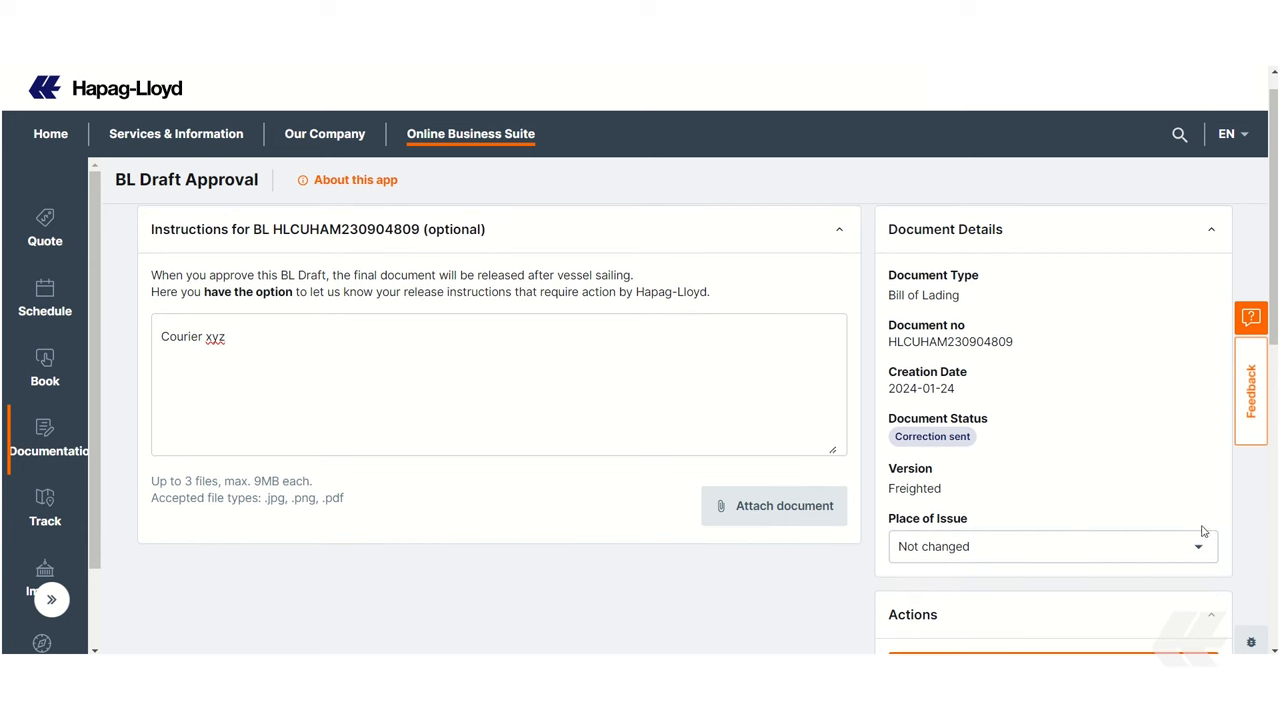
# Set Place of Issue to own location Berlin and submit the approval, confirming the dialog.
pyautogui.click(1052, 546)
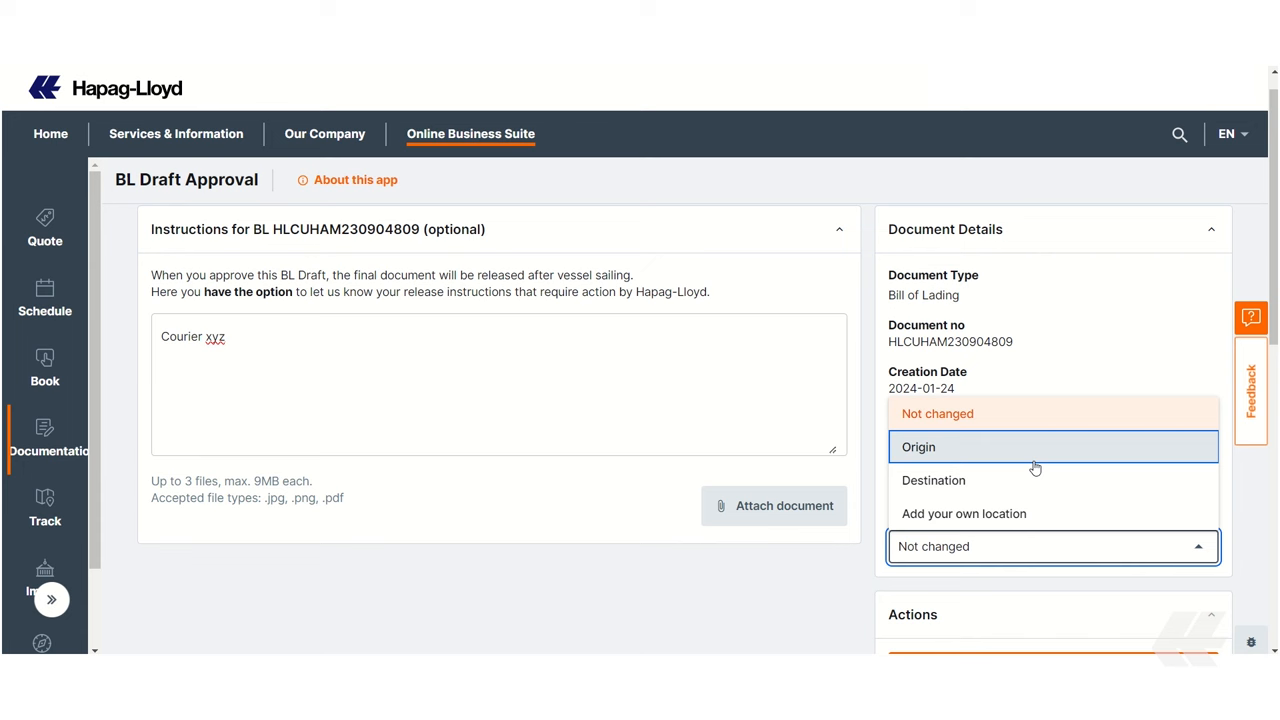
pyautogui.moveTo(1024, 486)
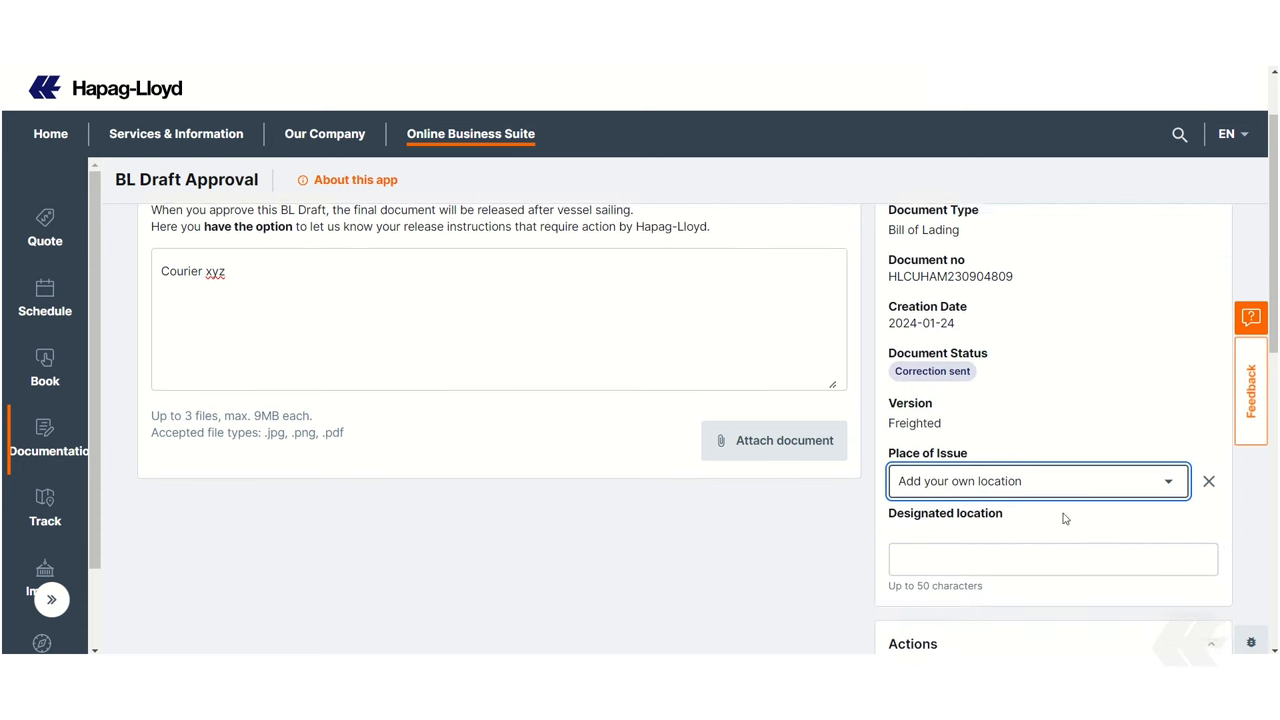
pyautogui.write('Berlin!')
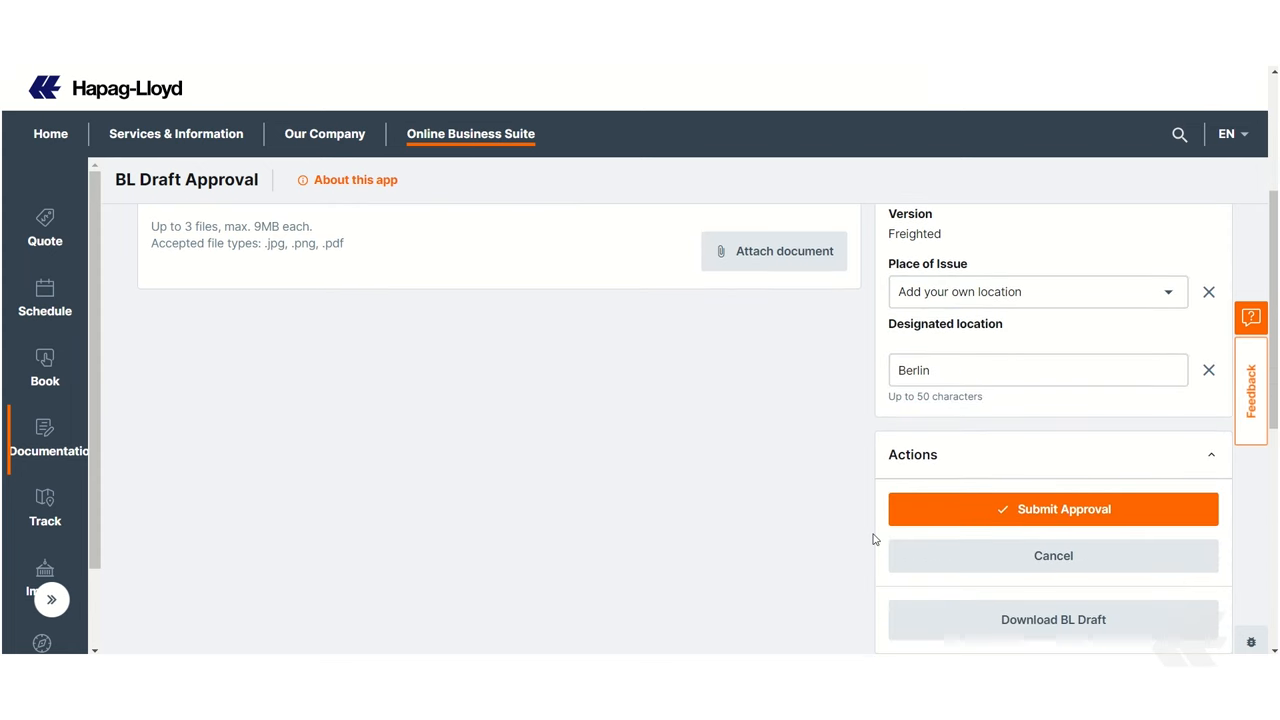
pyautogui.scroll(-3)
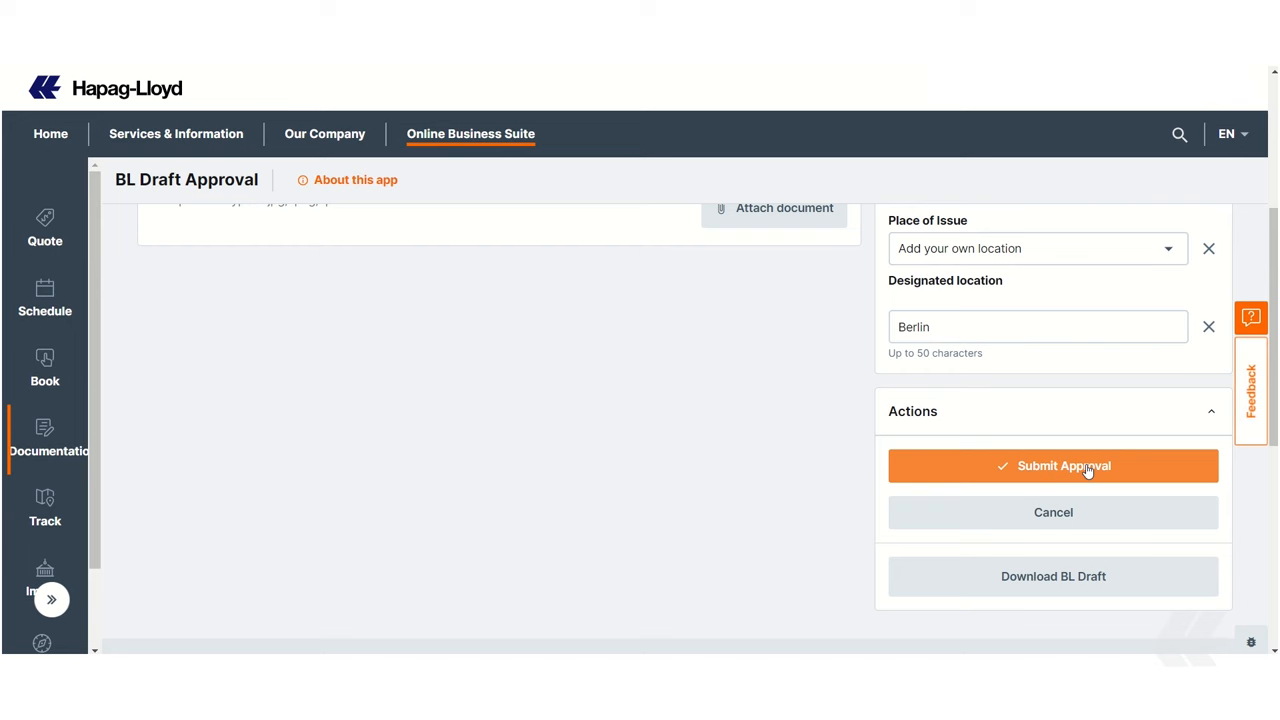
pyautogui.click(1052, 466)
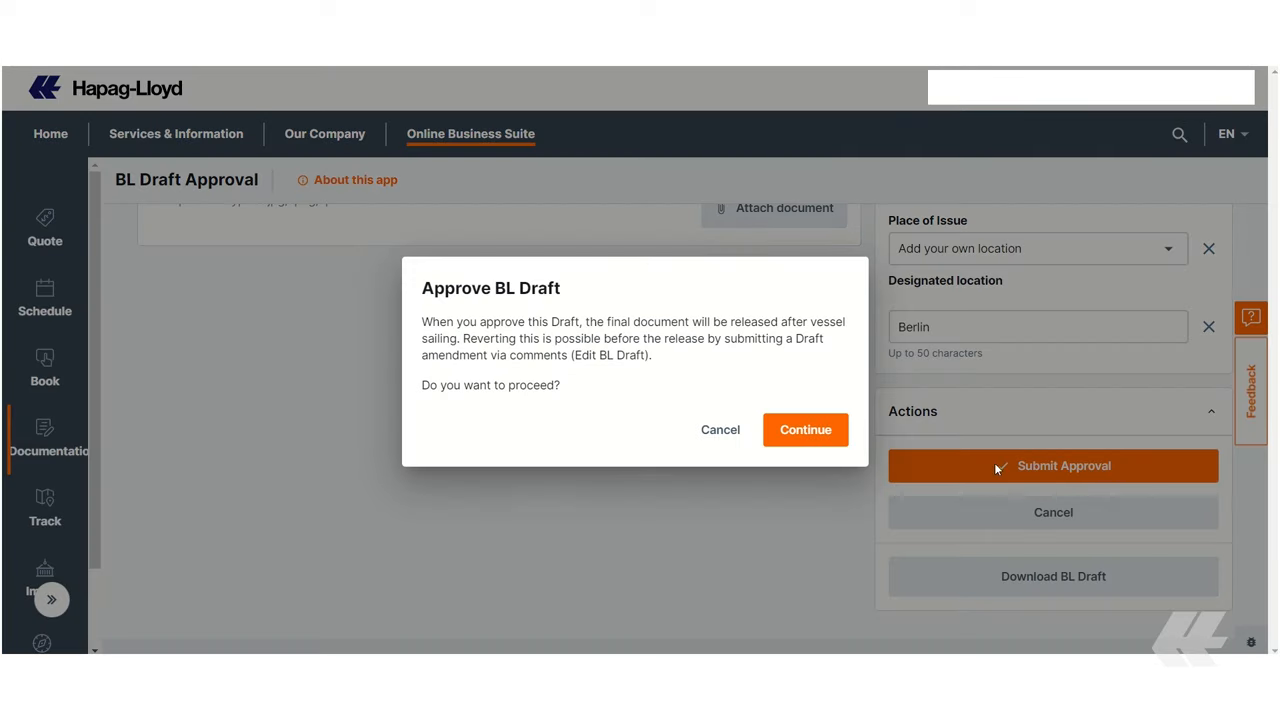
pyautogui.click(804, 430)
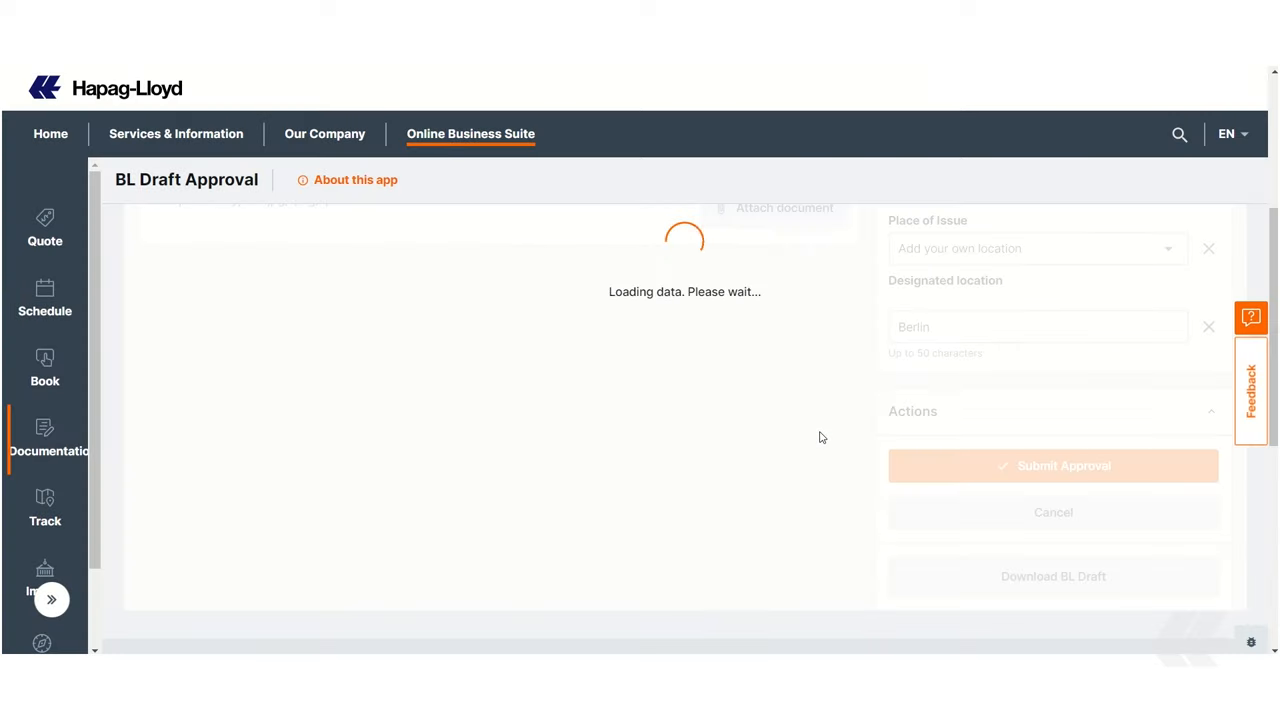
pyautogui.click(1052, 466)
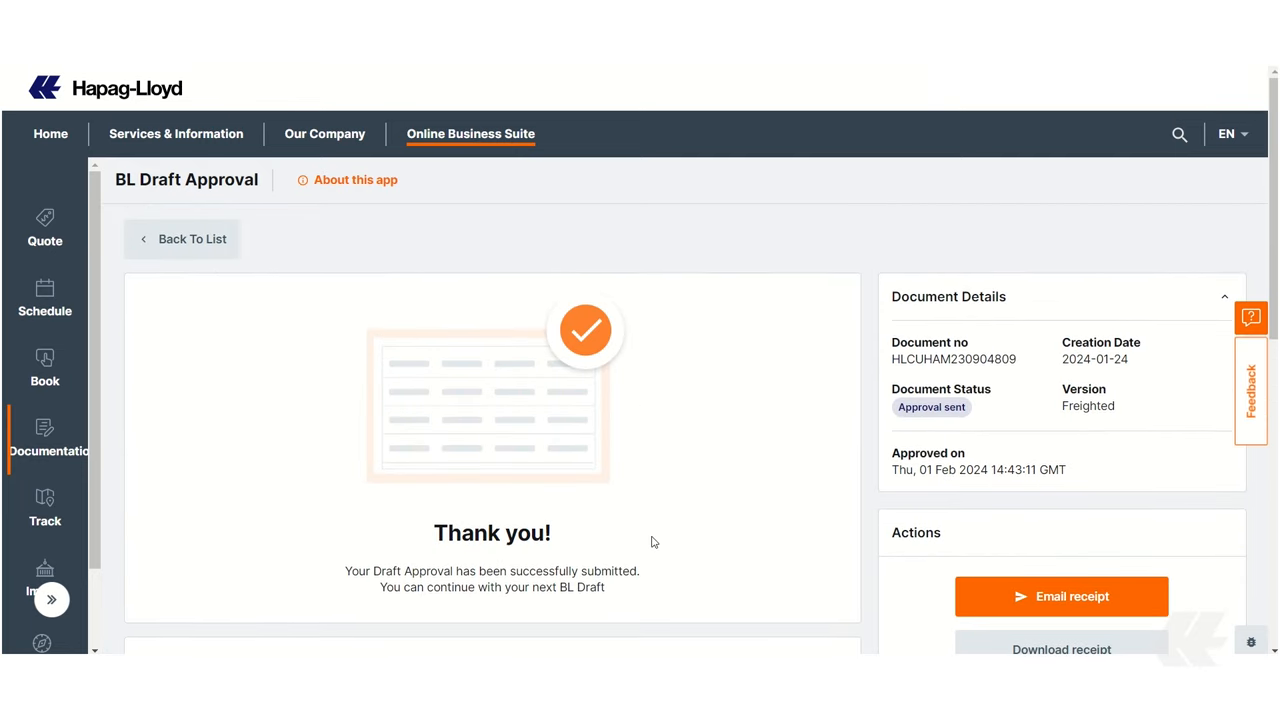
pyautogui.scroll(-3)
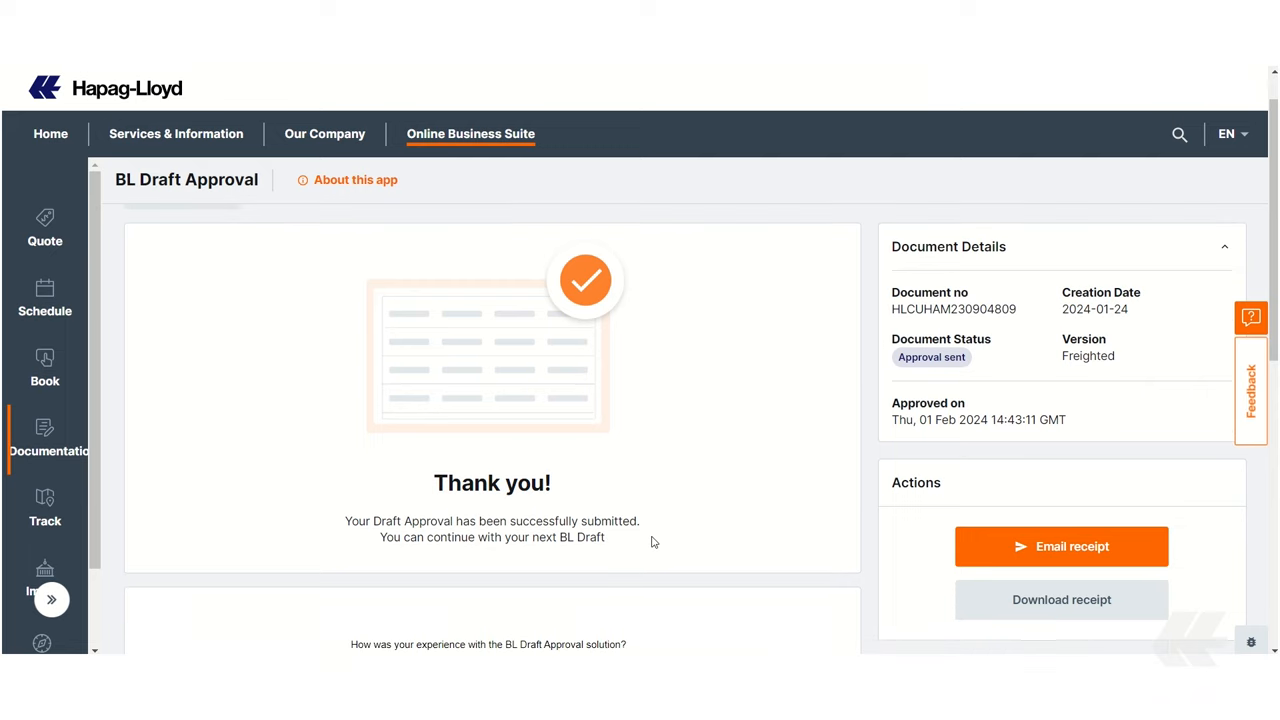
pyautogui.scroll(-3)
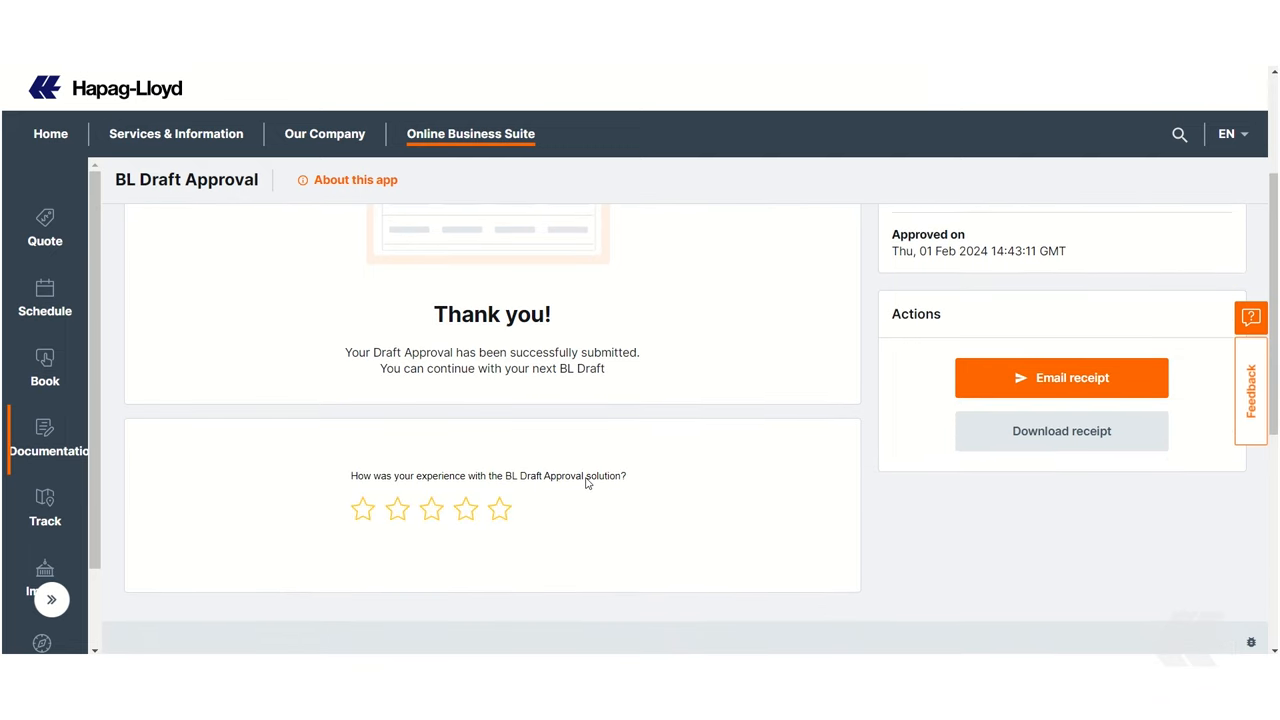
pyautogui.moveTo(512, 512)
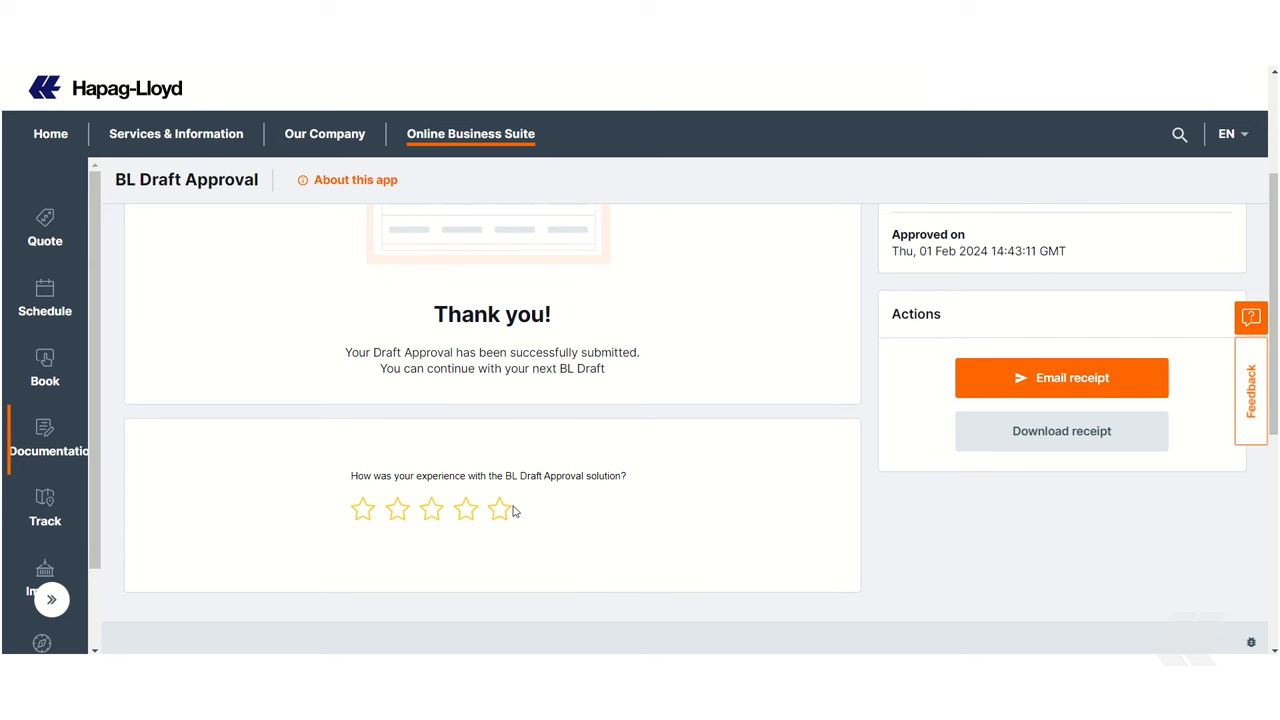